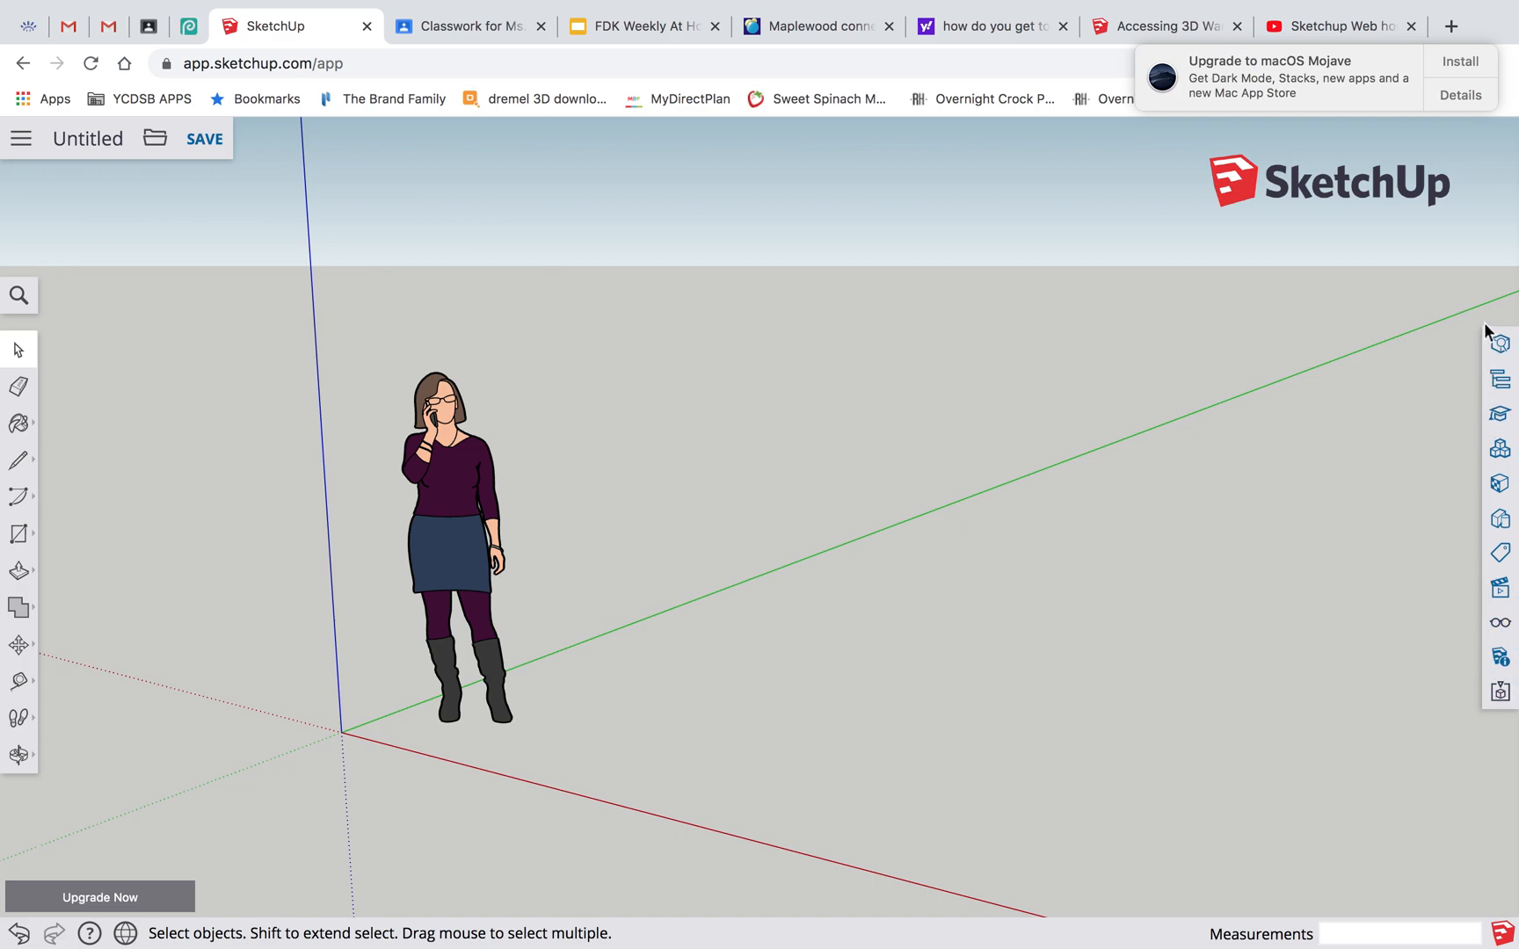
{"action": "mouse_move", "coordinate": [1448, 524]}
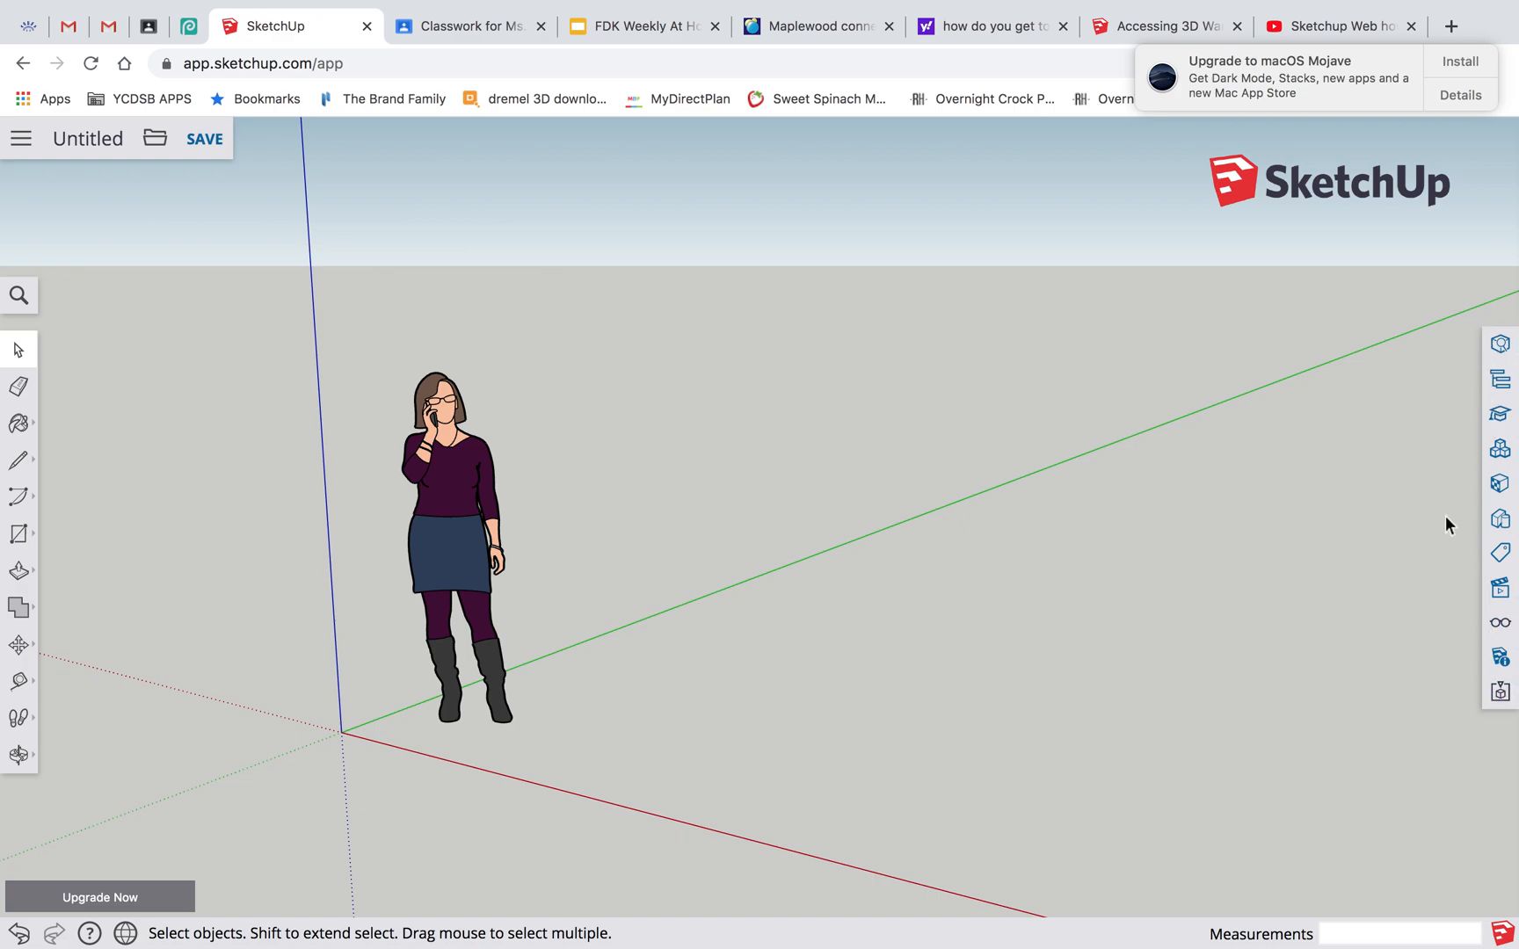
{"action": "mouse_move", "coordinate": [1413, 434]}
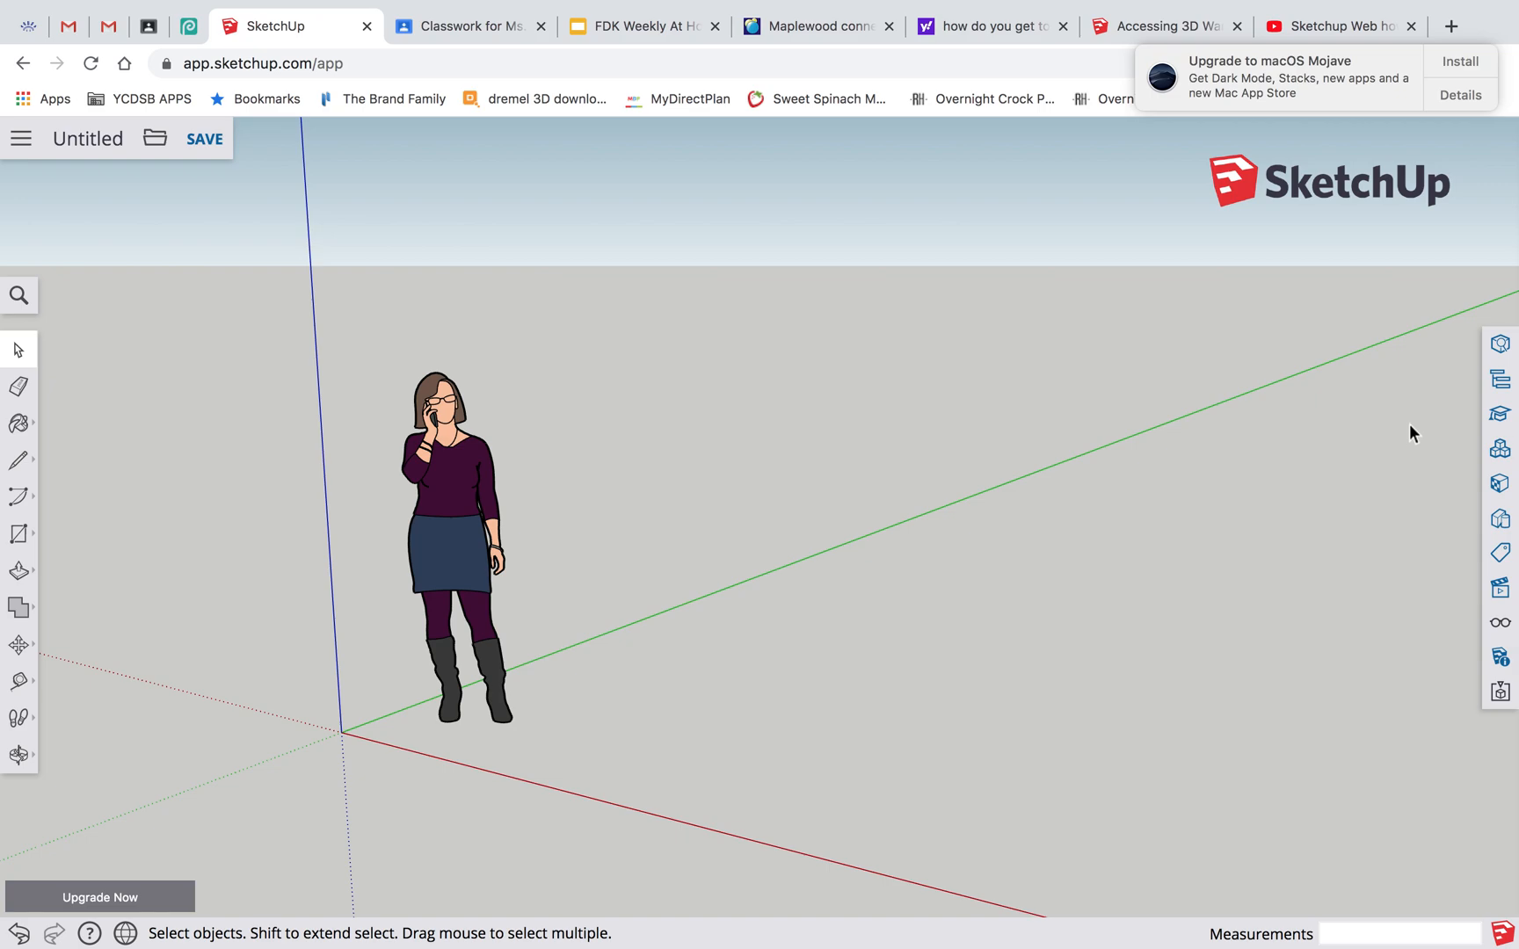
{"action": "mouse_move", "coordinate": [1461, 419]}
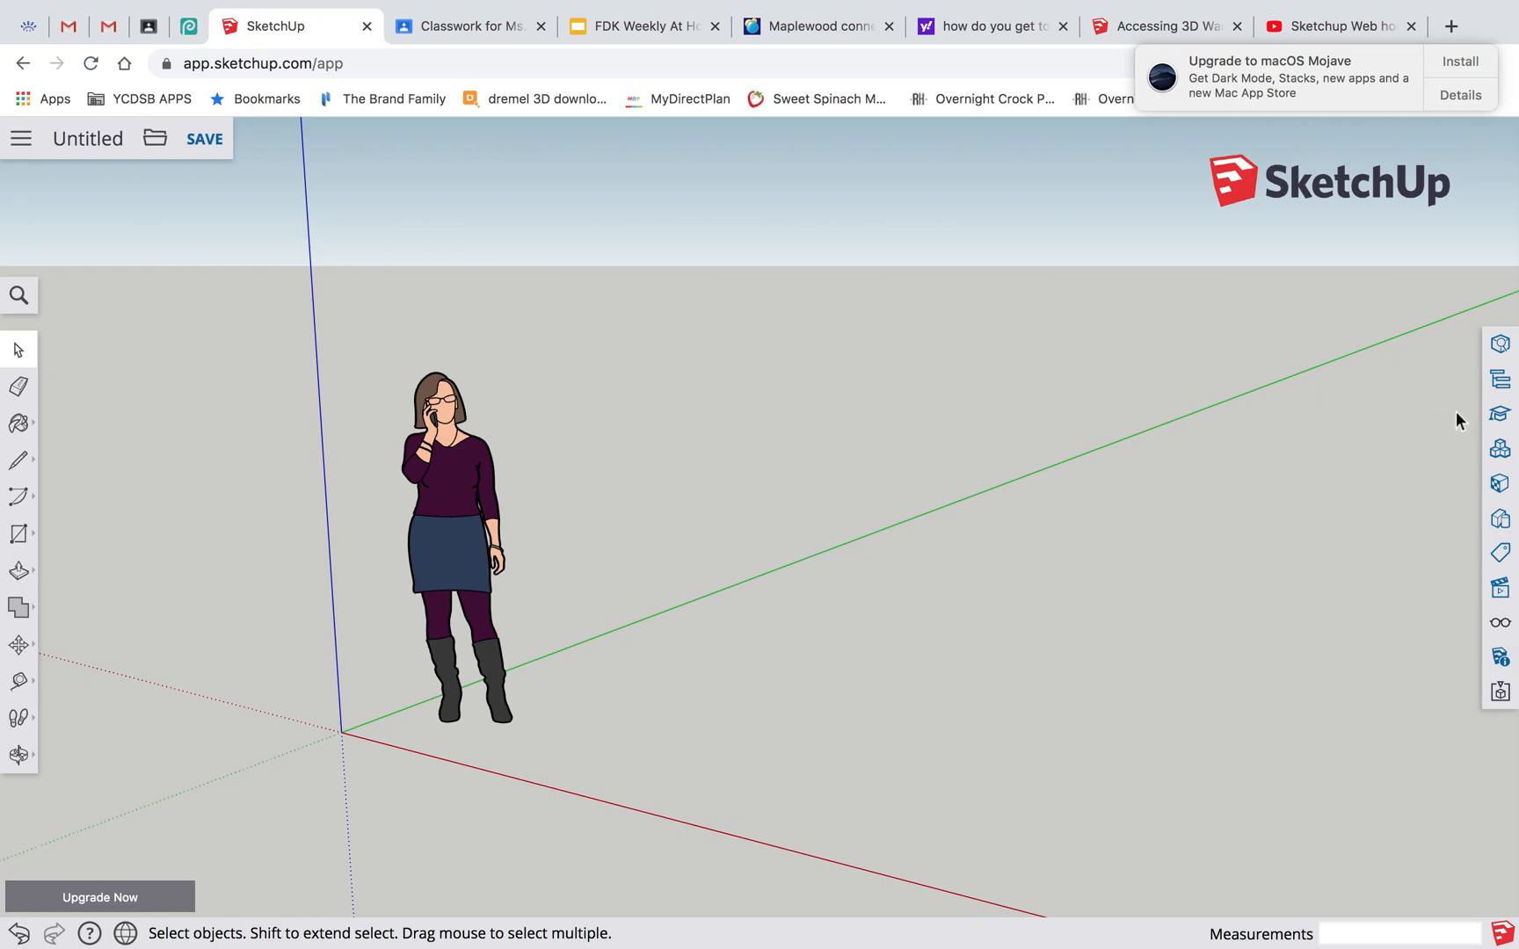
{"action": "mouse_move", "coordinate": [1501, 448]}
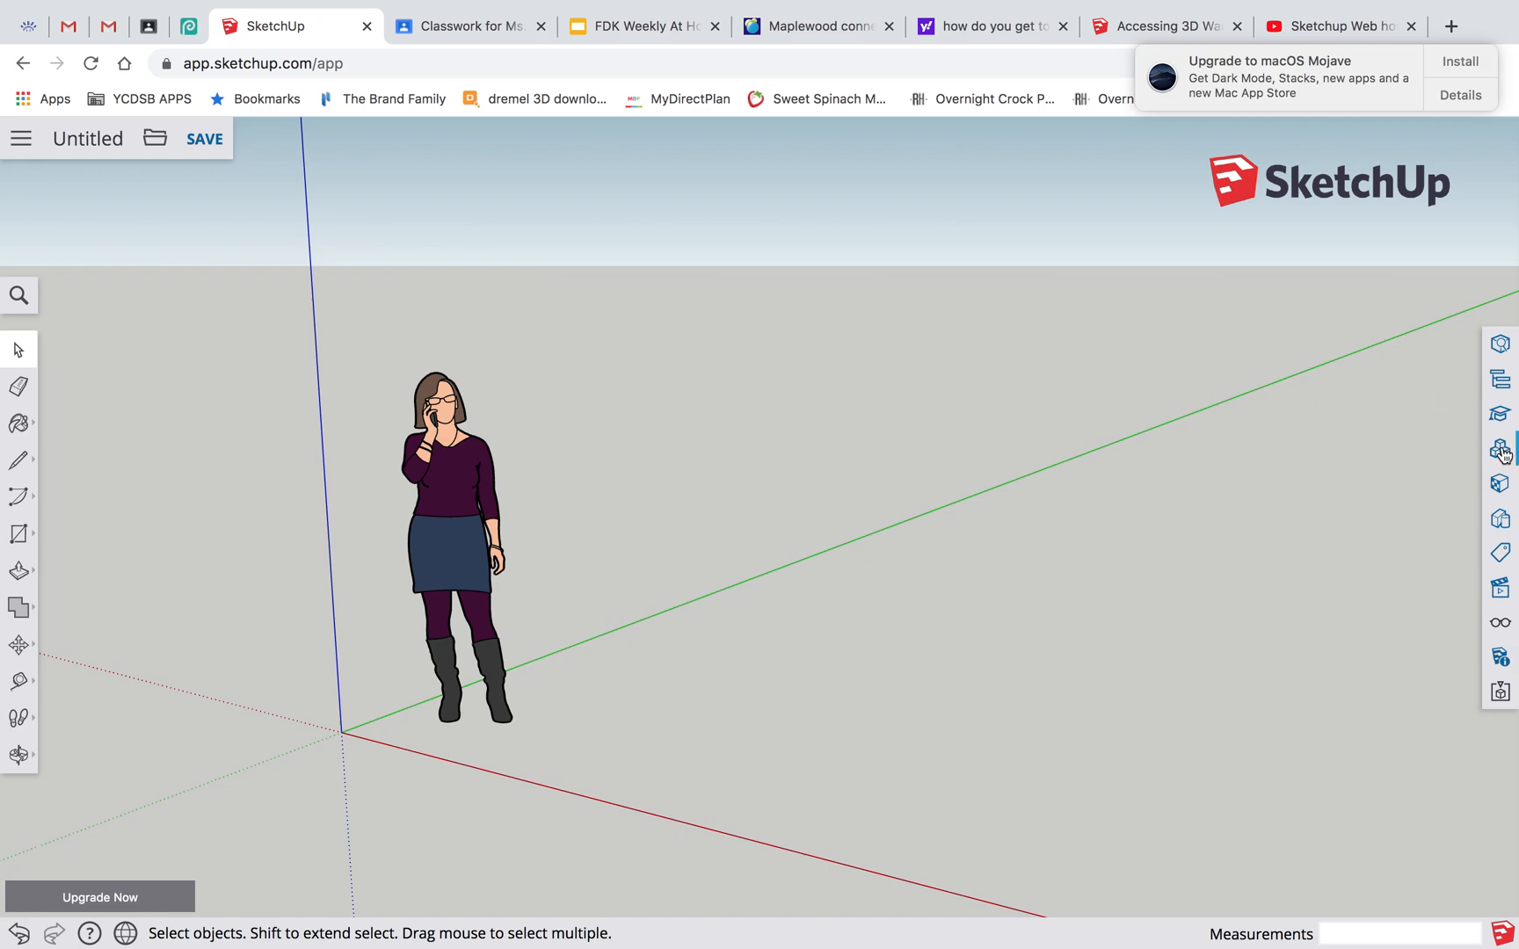
{"action": "mouse_move", "coordinate": [1499, 449]}
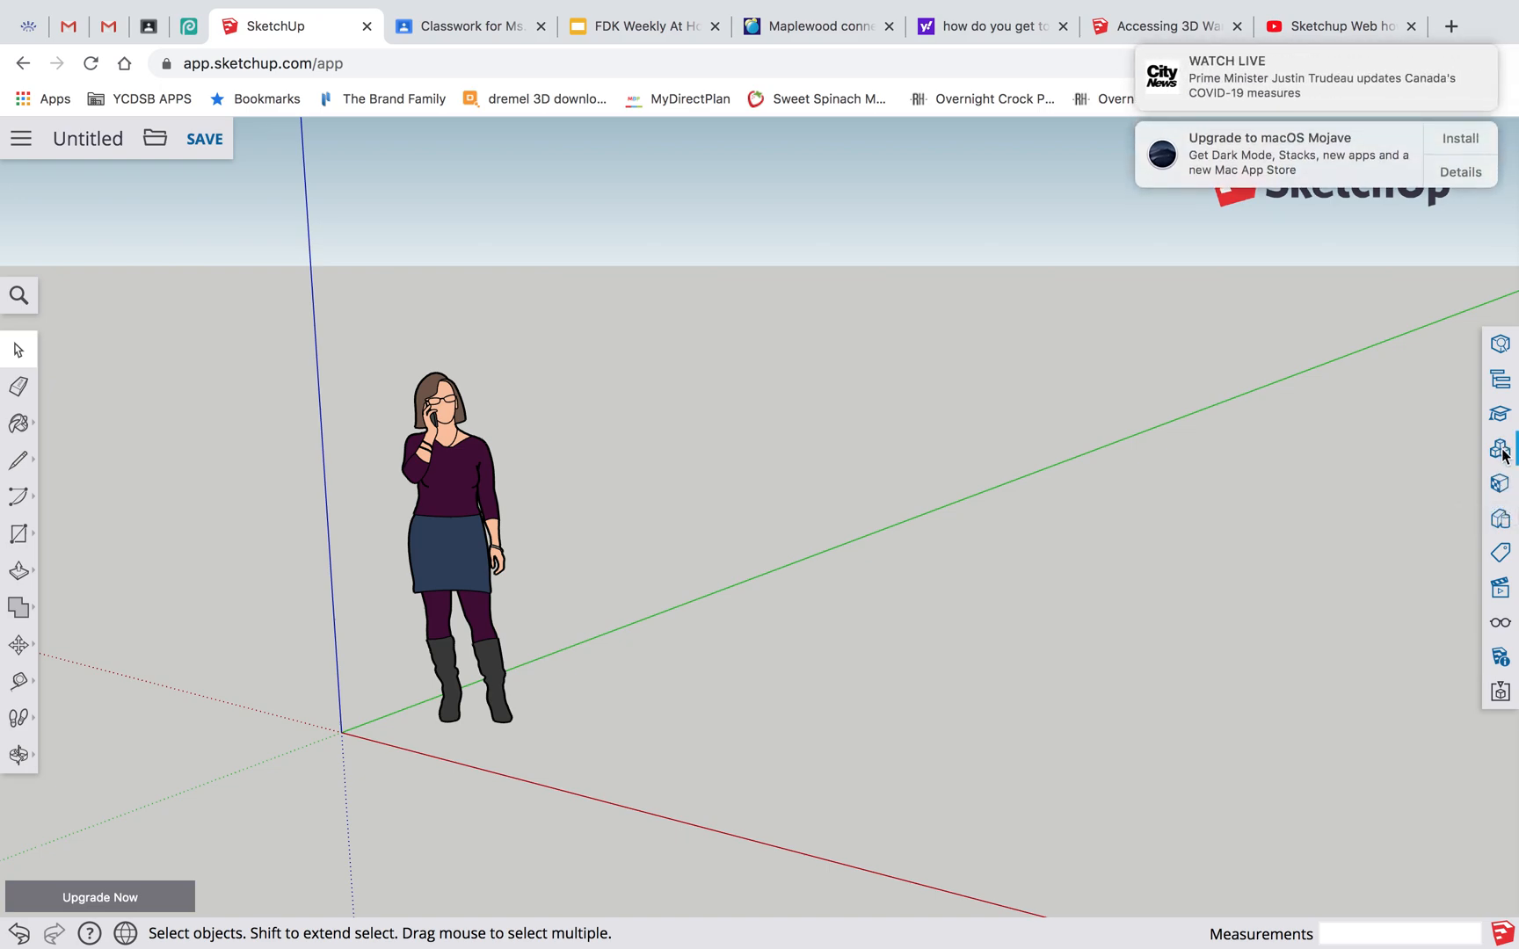
Step: Search 3D Warehouse for 'chair' and place the grey armchair beside the figure
{"action": "left_click", "coordinate": [1500, 448]}
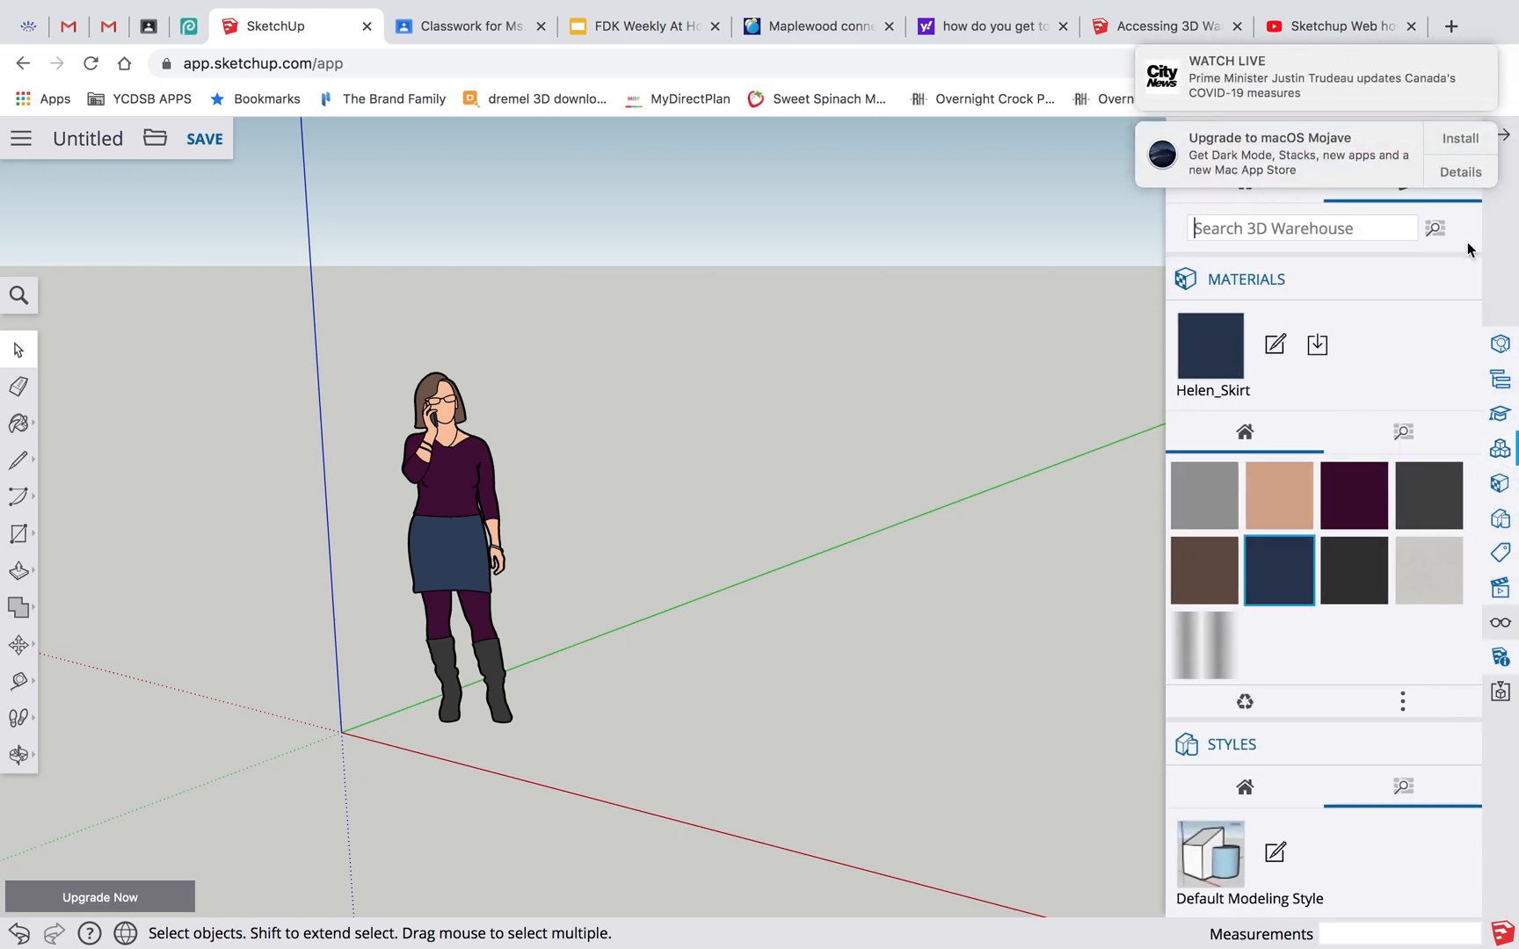
{"action": "mouse_move", "coordinate": [1501, 453]}
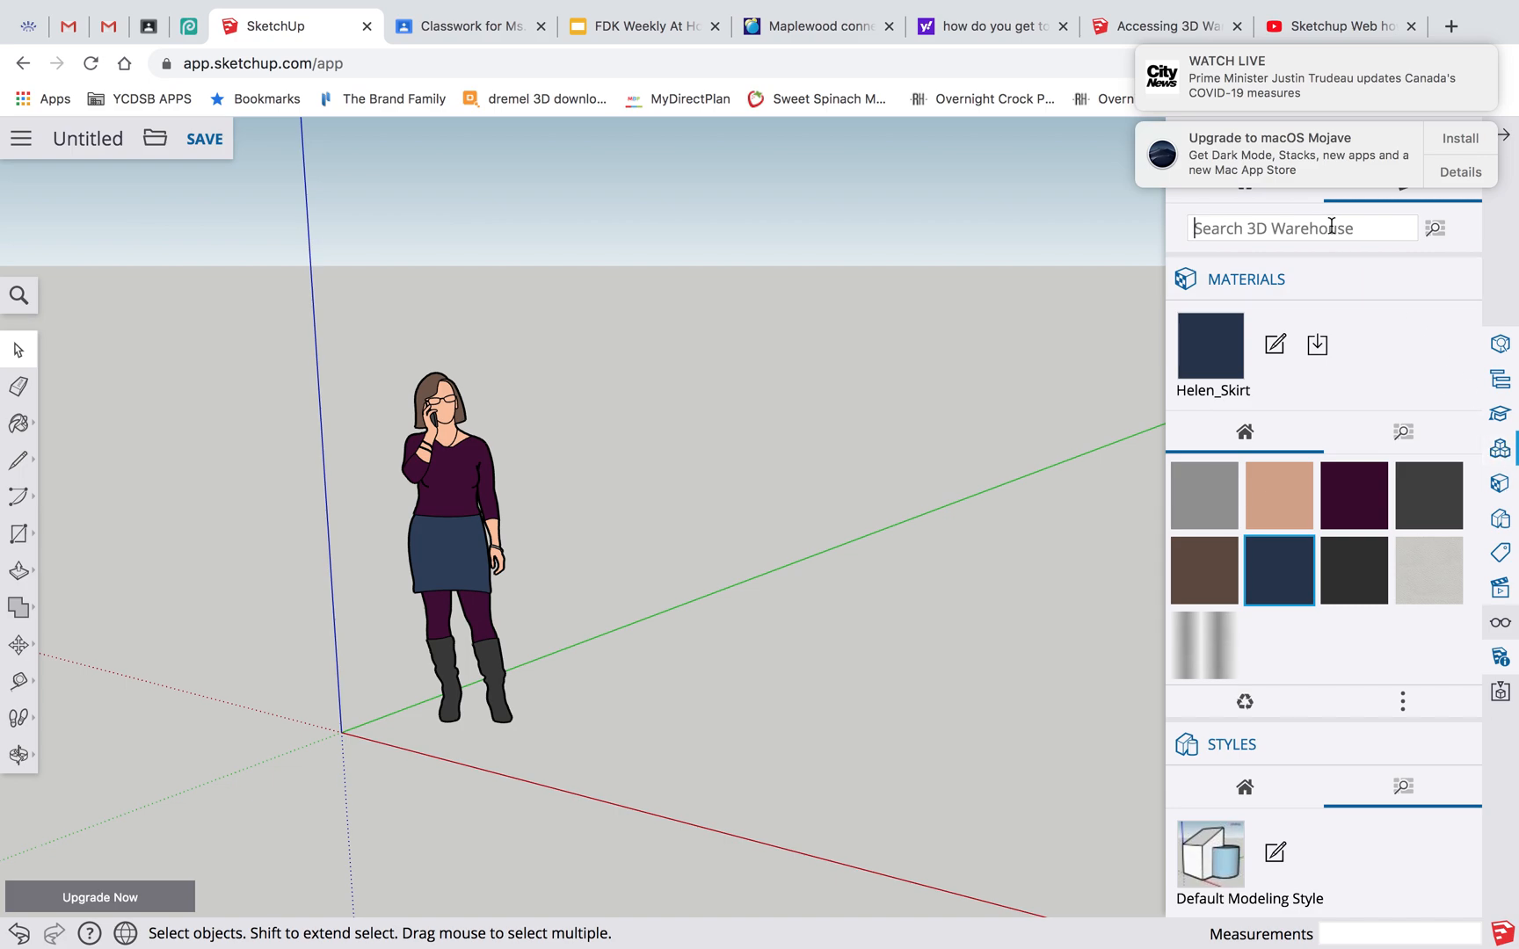
{"action": "type", "text": "chair"}
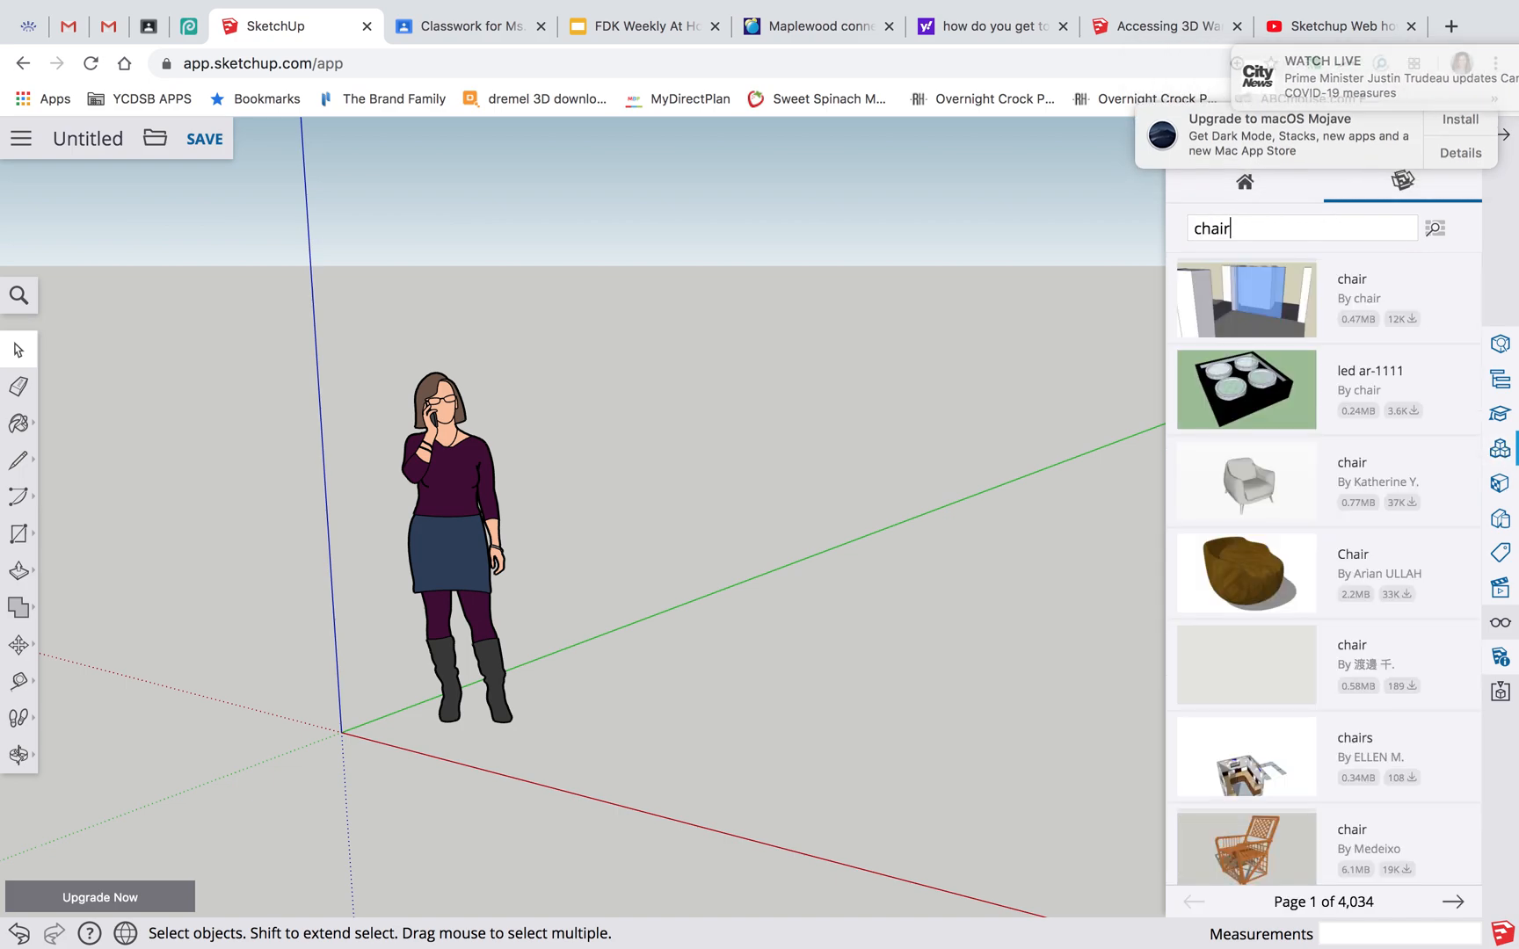
{"action": "left_click", "coordinate": [1245, 482]}
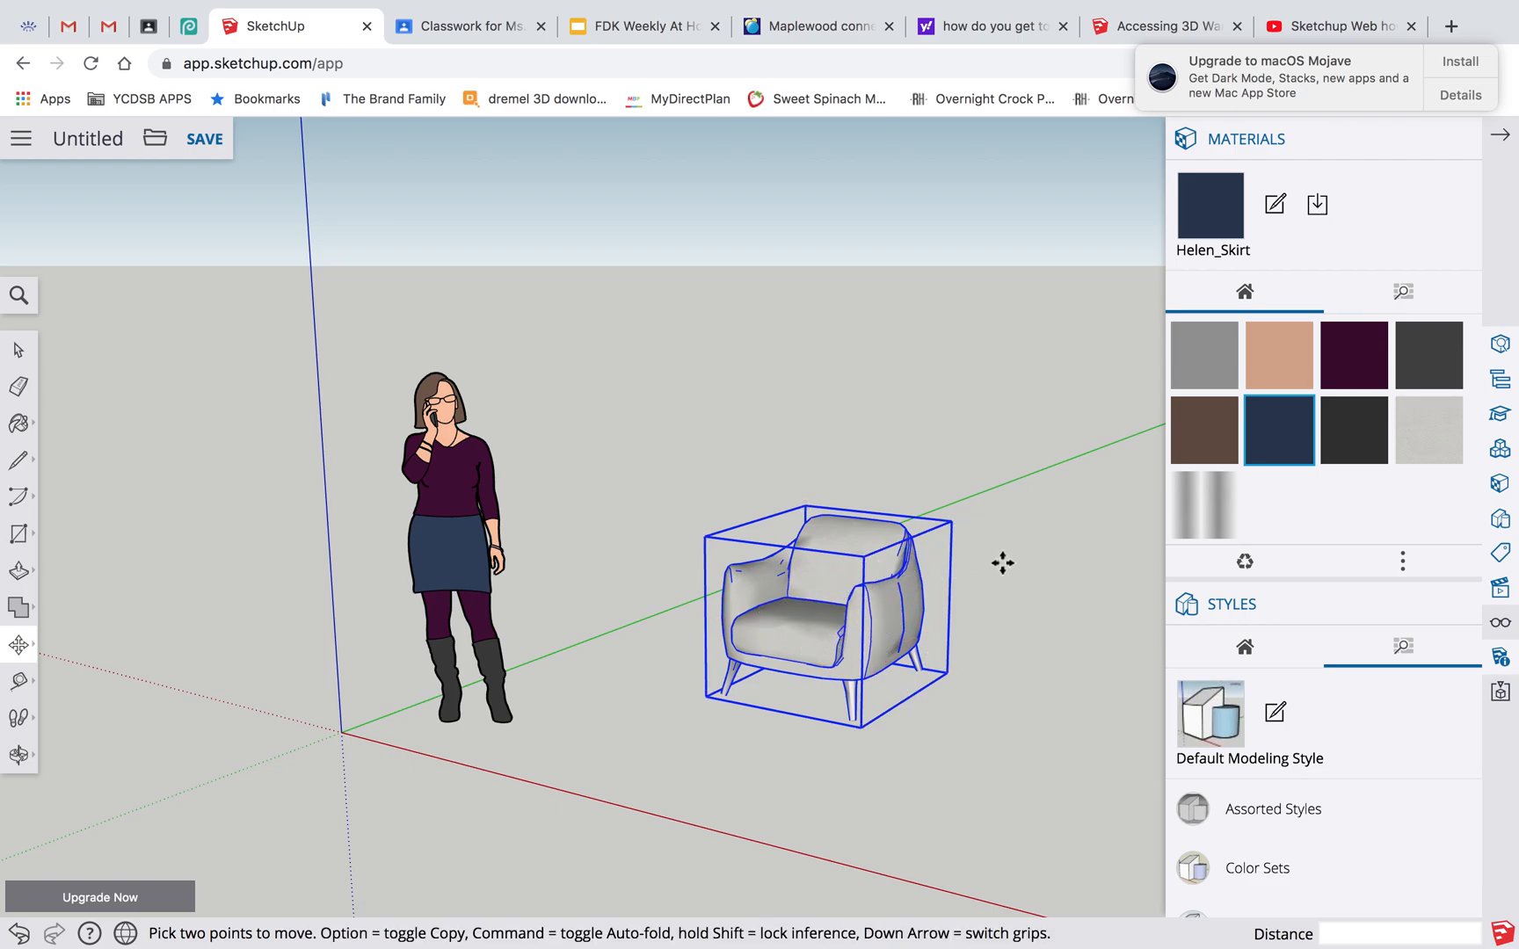
{"action": "left_click", "coordinate": [886, 637]}
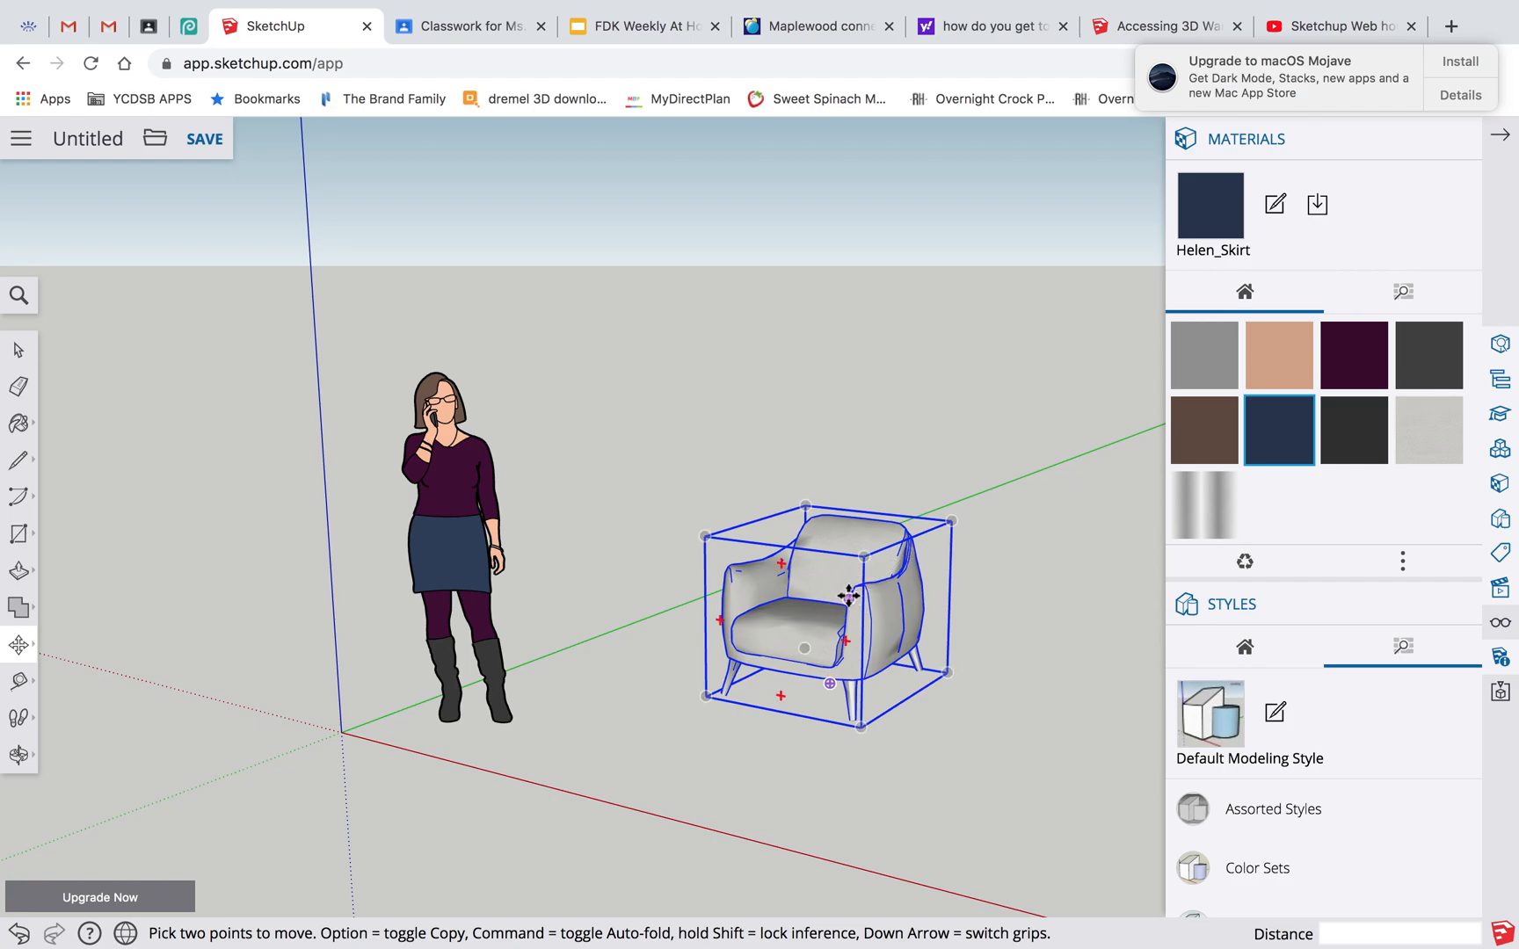
Step: Enter Edit Component on the armchair from its right-click menu
{"action": "right_click", "coordinate": [848, 596]}
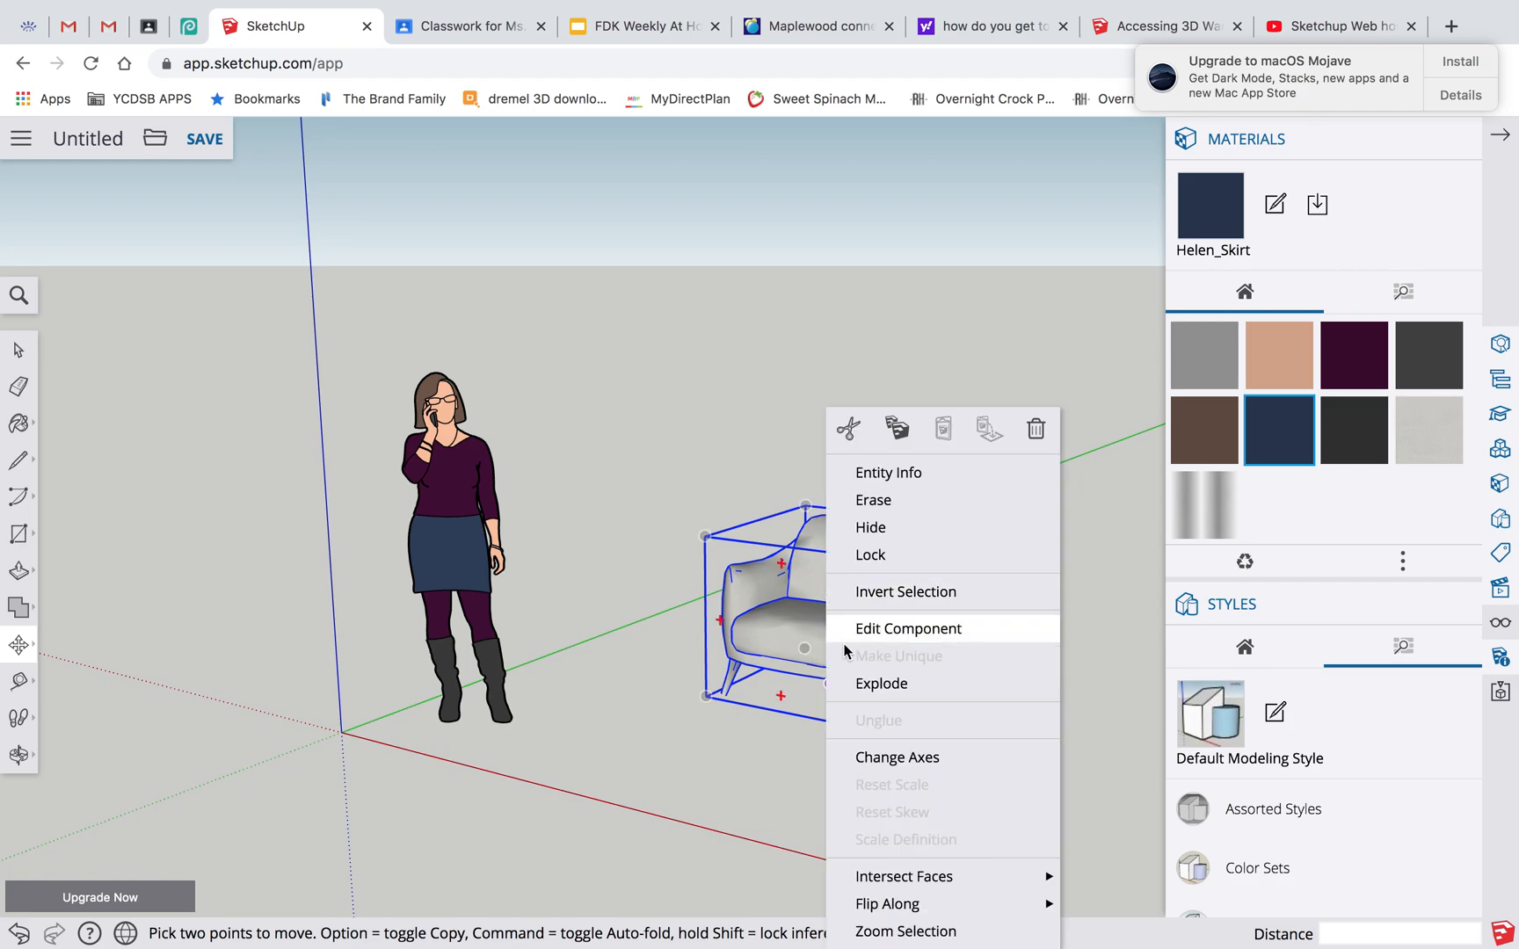
{"action": "left_click", "coordinate": [907, 627]}
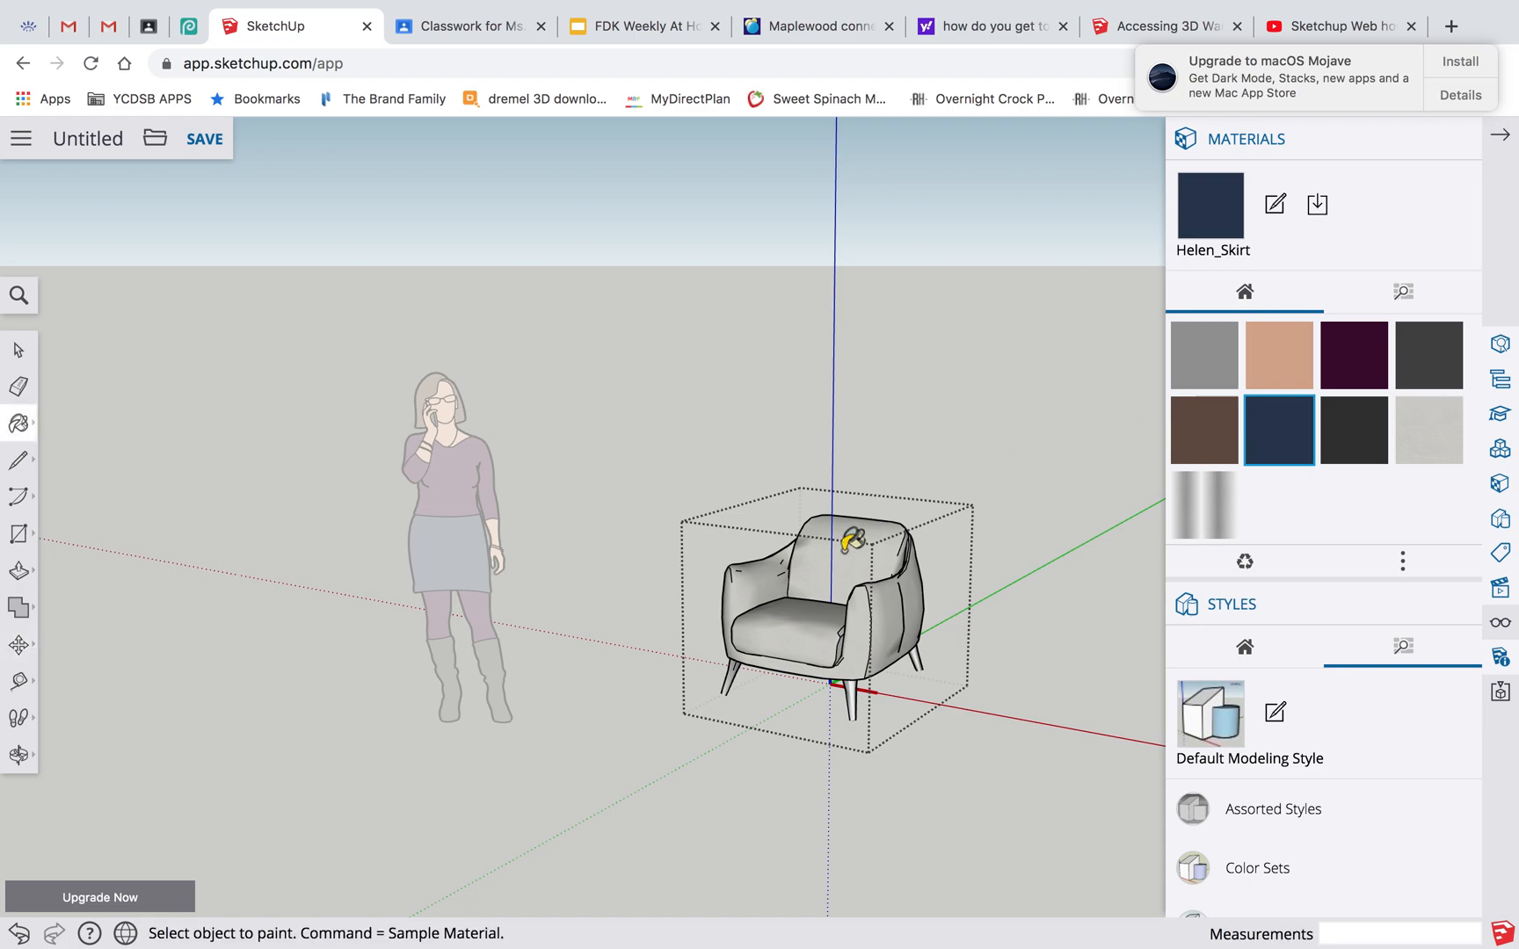
{"action": "mouse_move", "coordinate": [886, 617]}
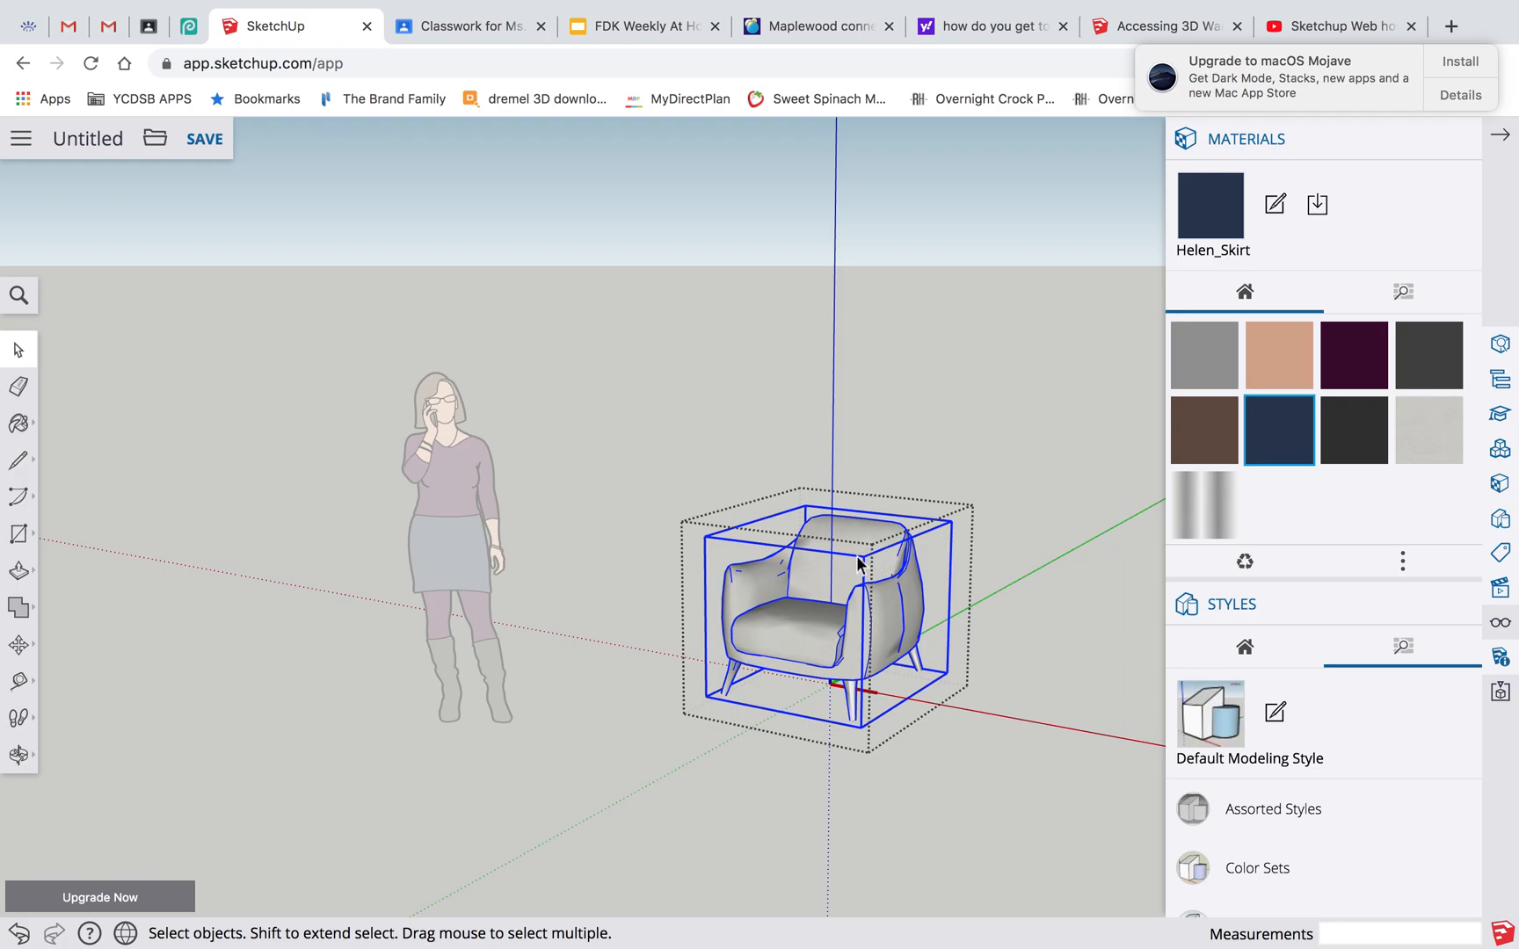
{"action": "mouse_move", "coordinate": [801, 620]}
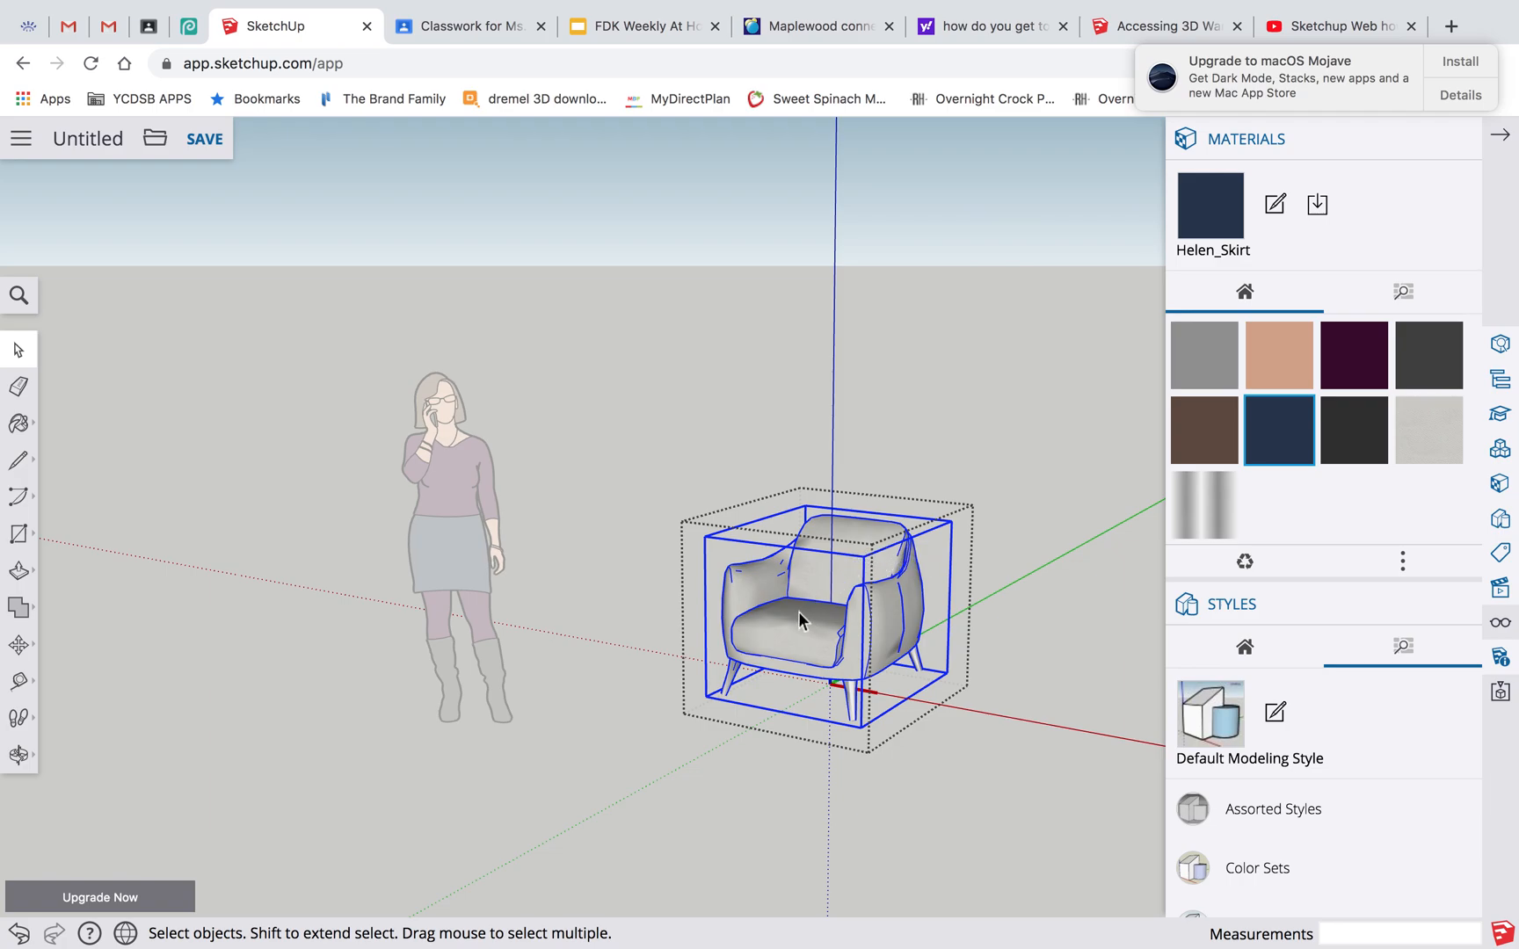
Step: Explode the armchair's inner group into separate body and leg pieces
{"action": "right_click", "coordinate": [801, 619]}
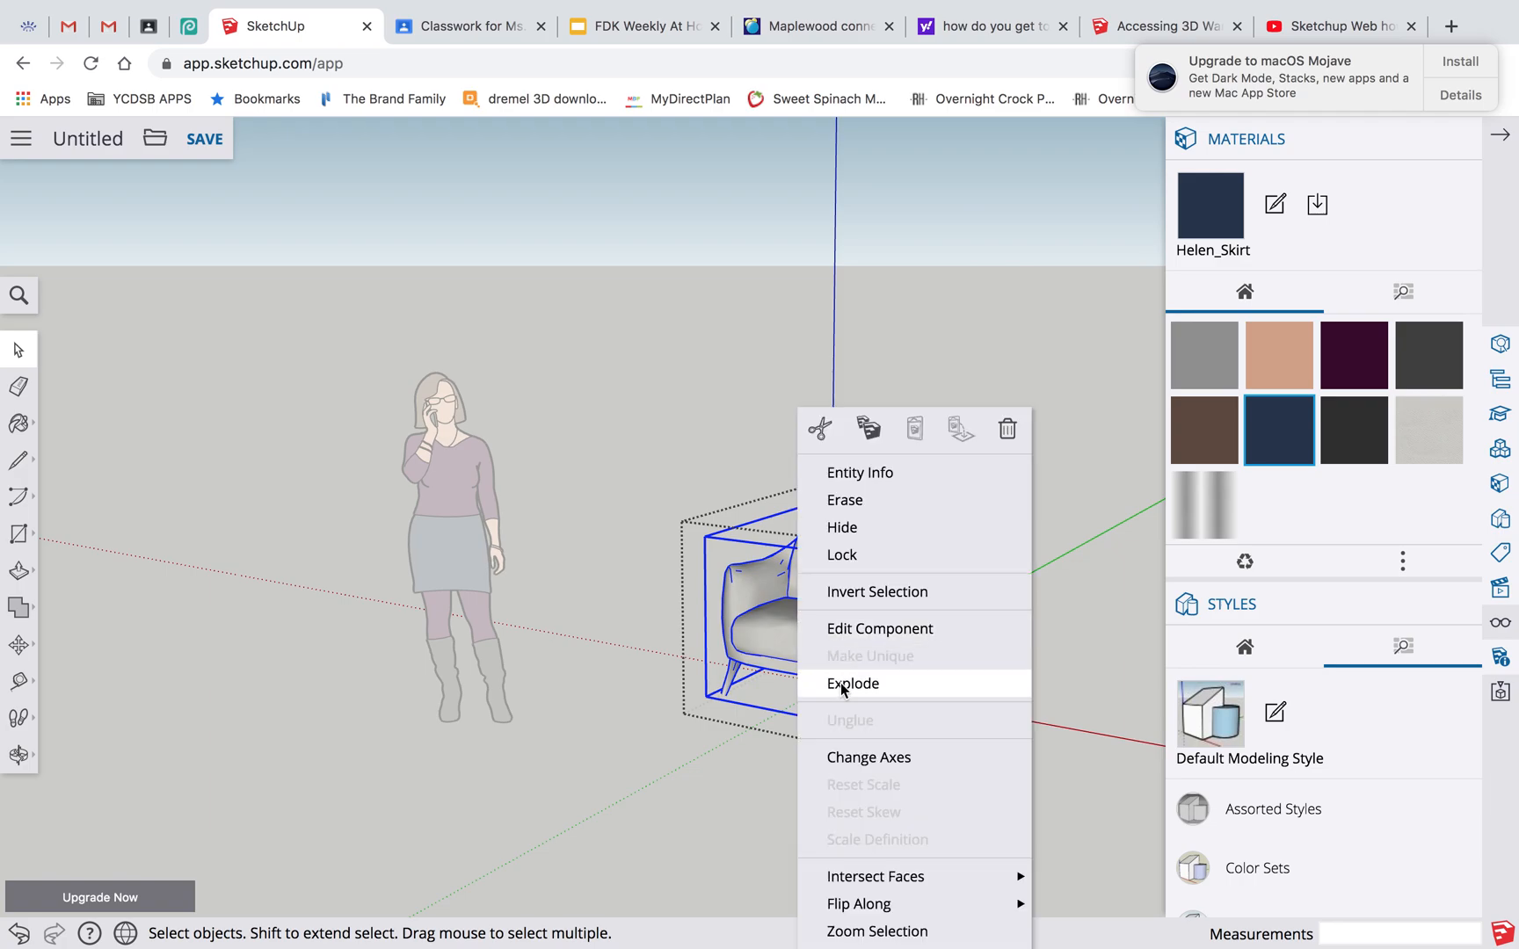
{"action": "left_click", "coordinate": [852, 683]}
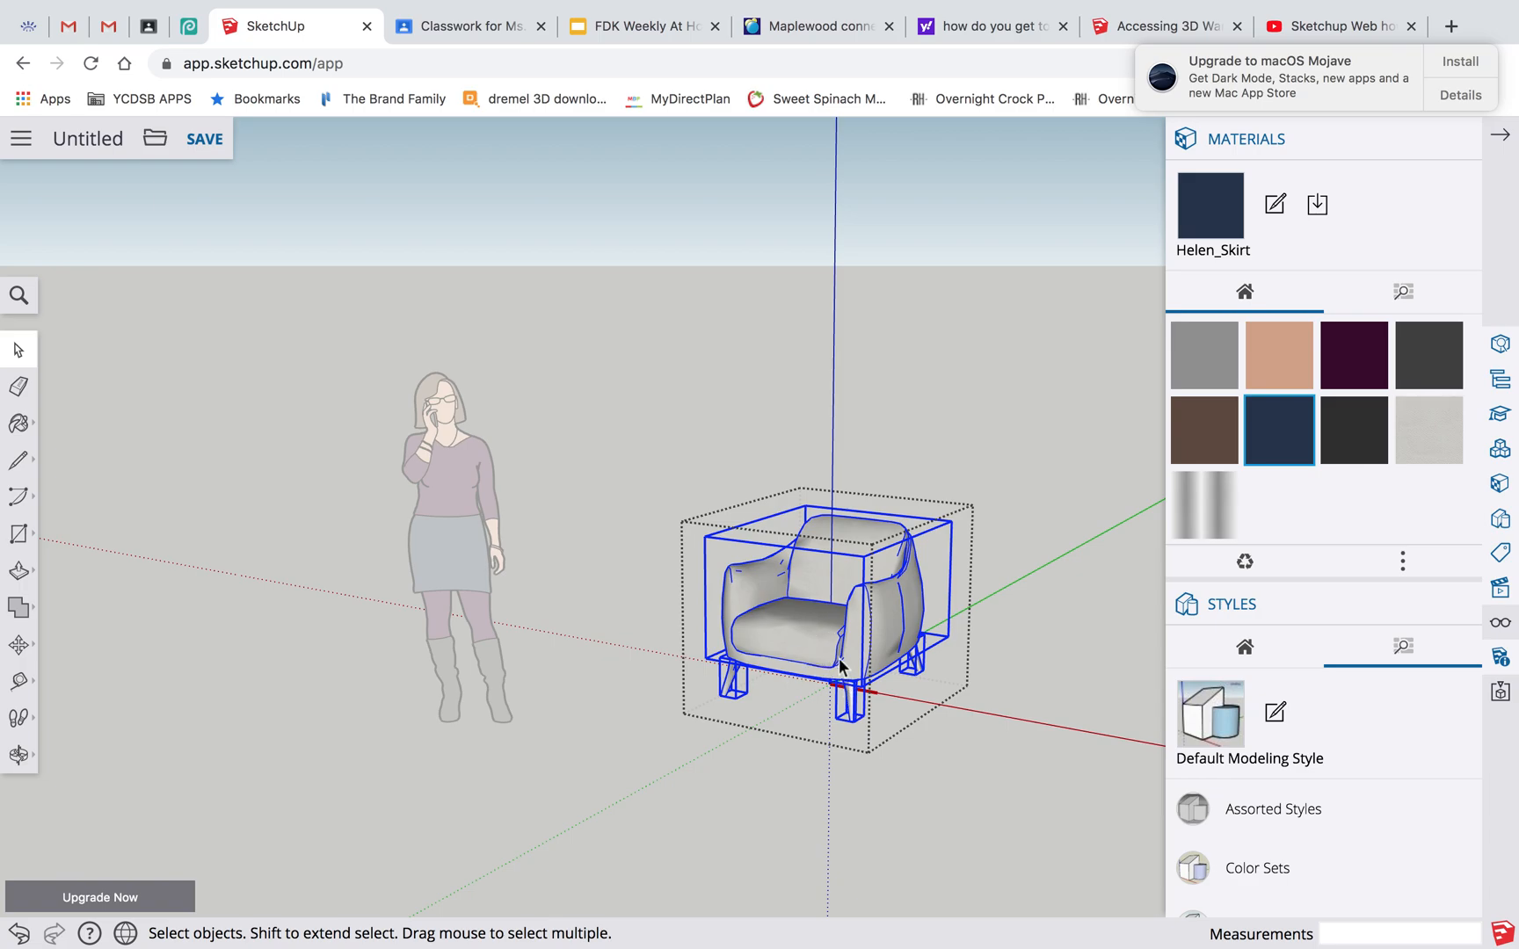
{"action": "mouse_move", "coordinate": [867, 584]}
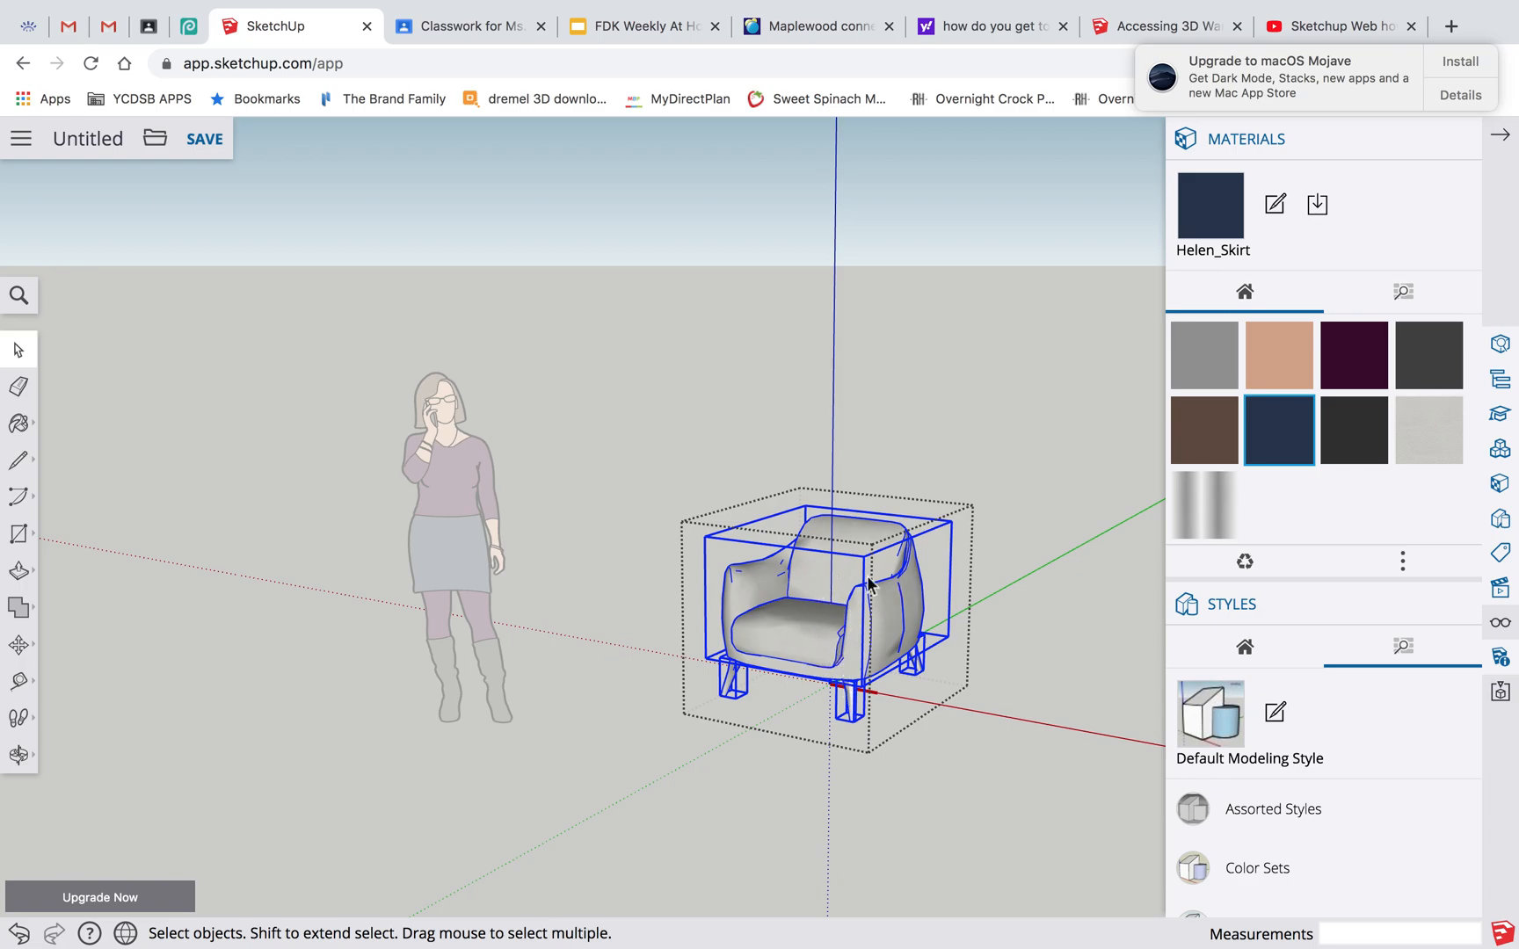
{"action": "mouse_move", "coordinate": [785, 677]}
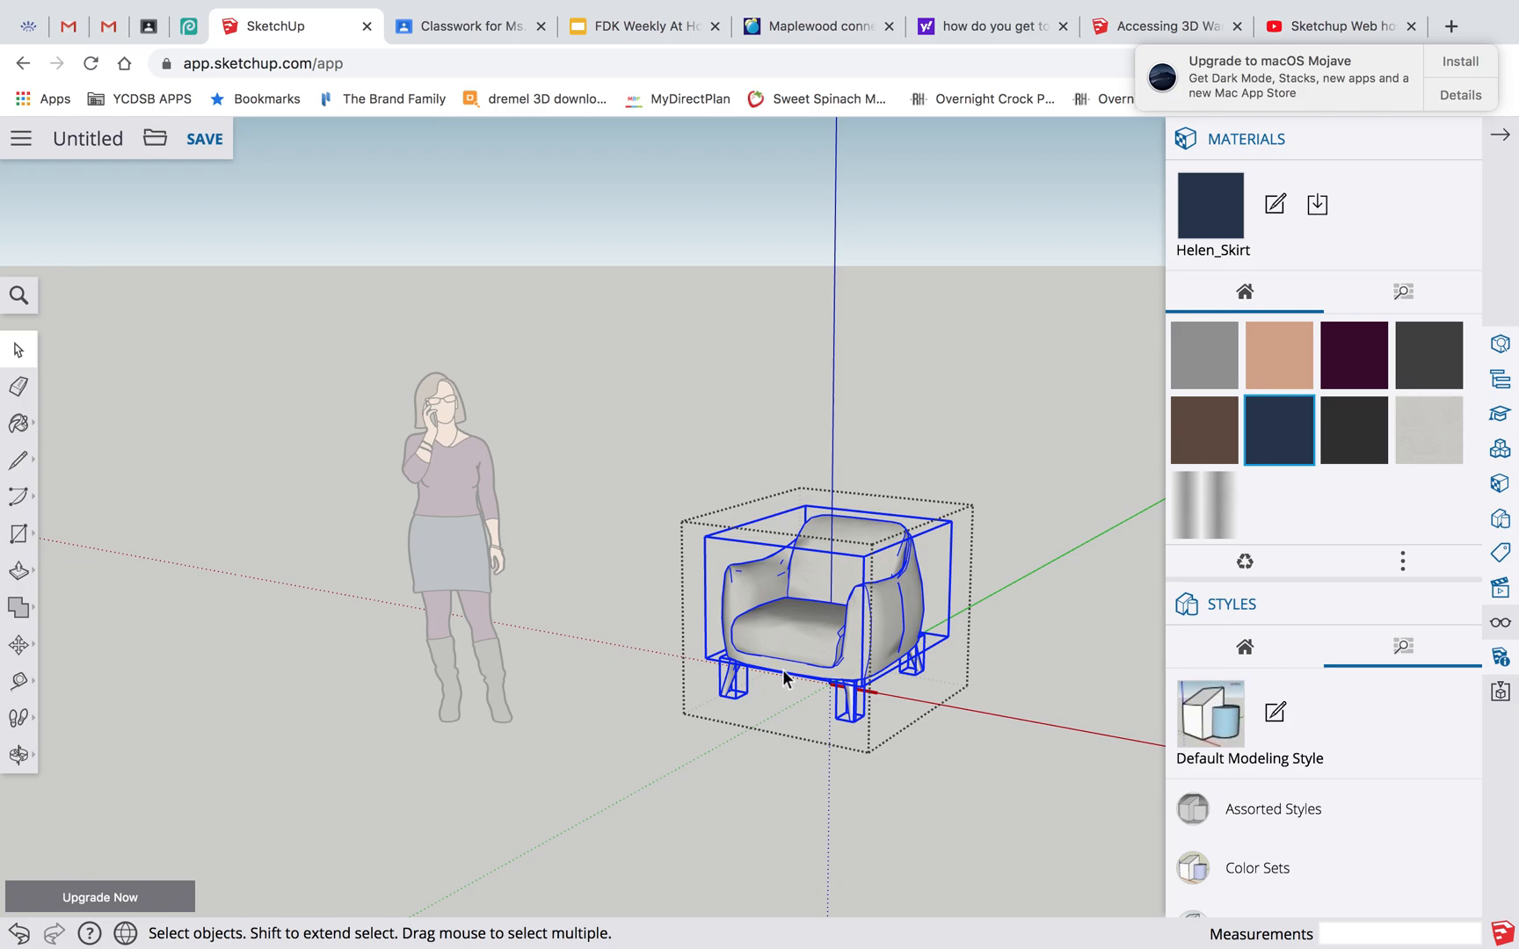
{"action": "mouse_move", "coordinate": [729, 756]}
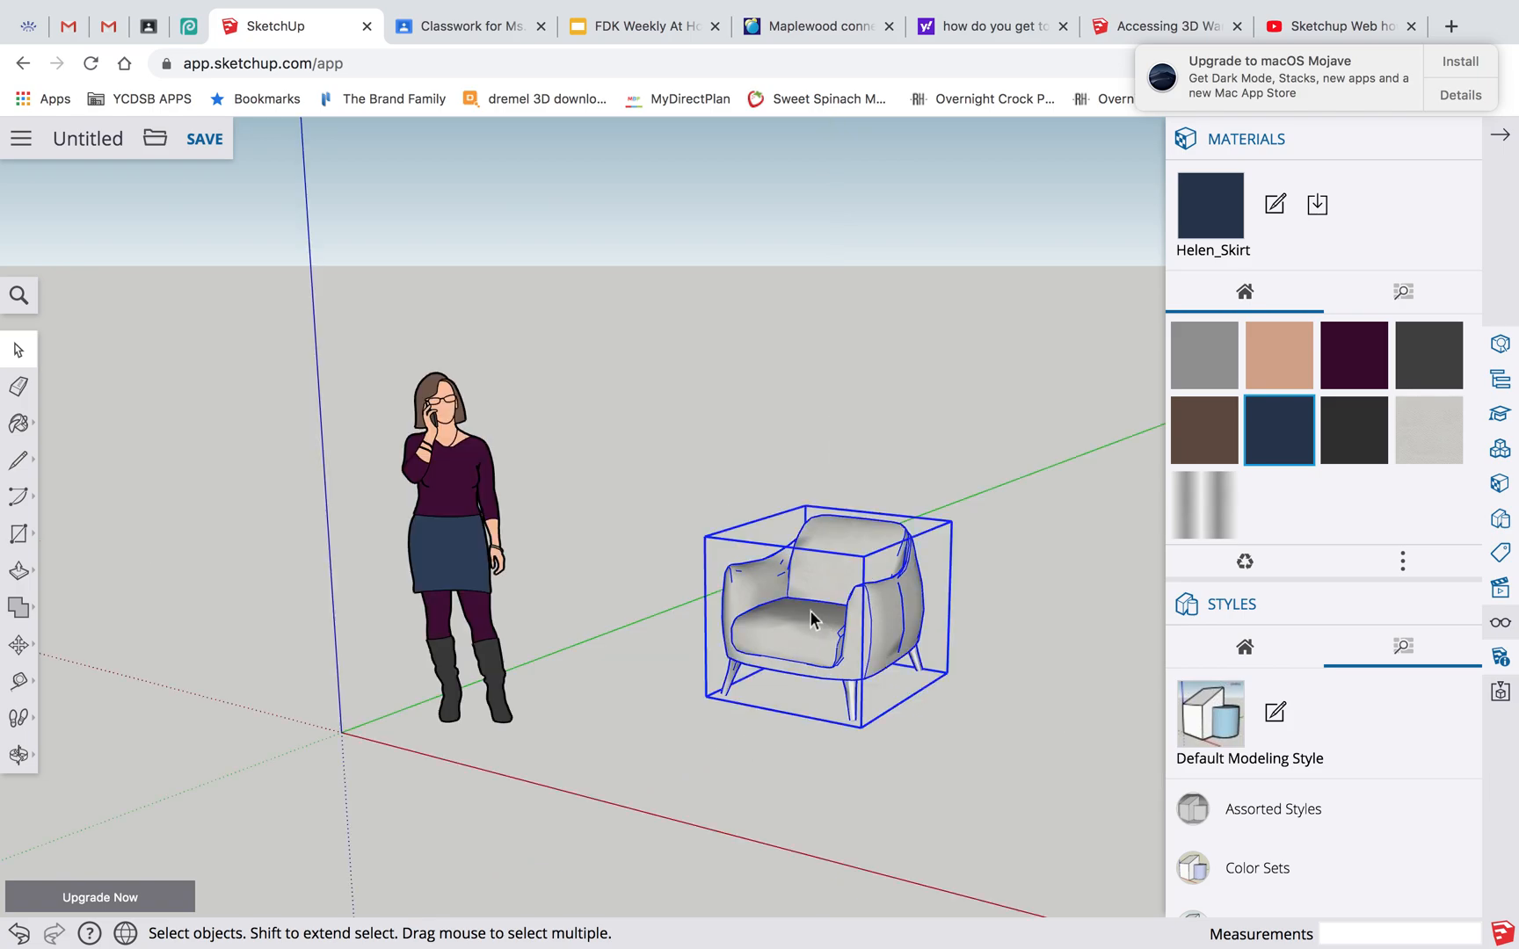
Step: Explode the armchair component into separate body and leg groups, then select the seat cushion
{"action": "right_click", "coordinate": [814, 620]}
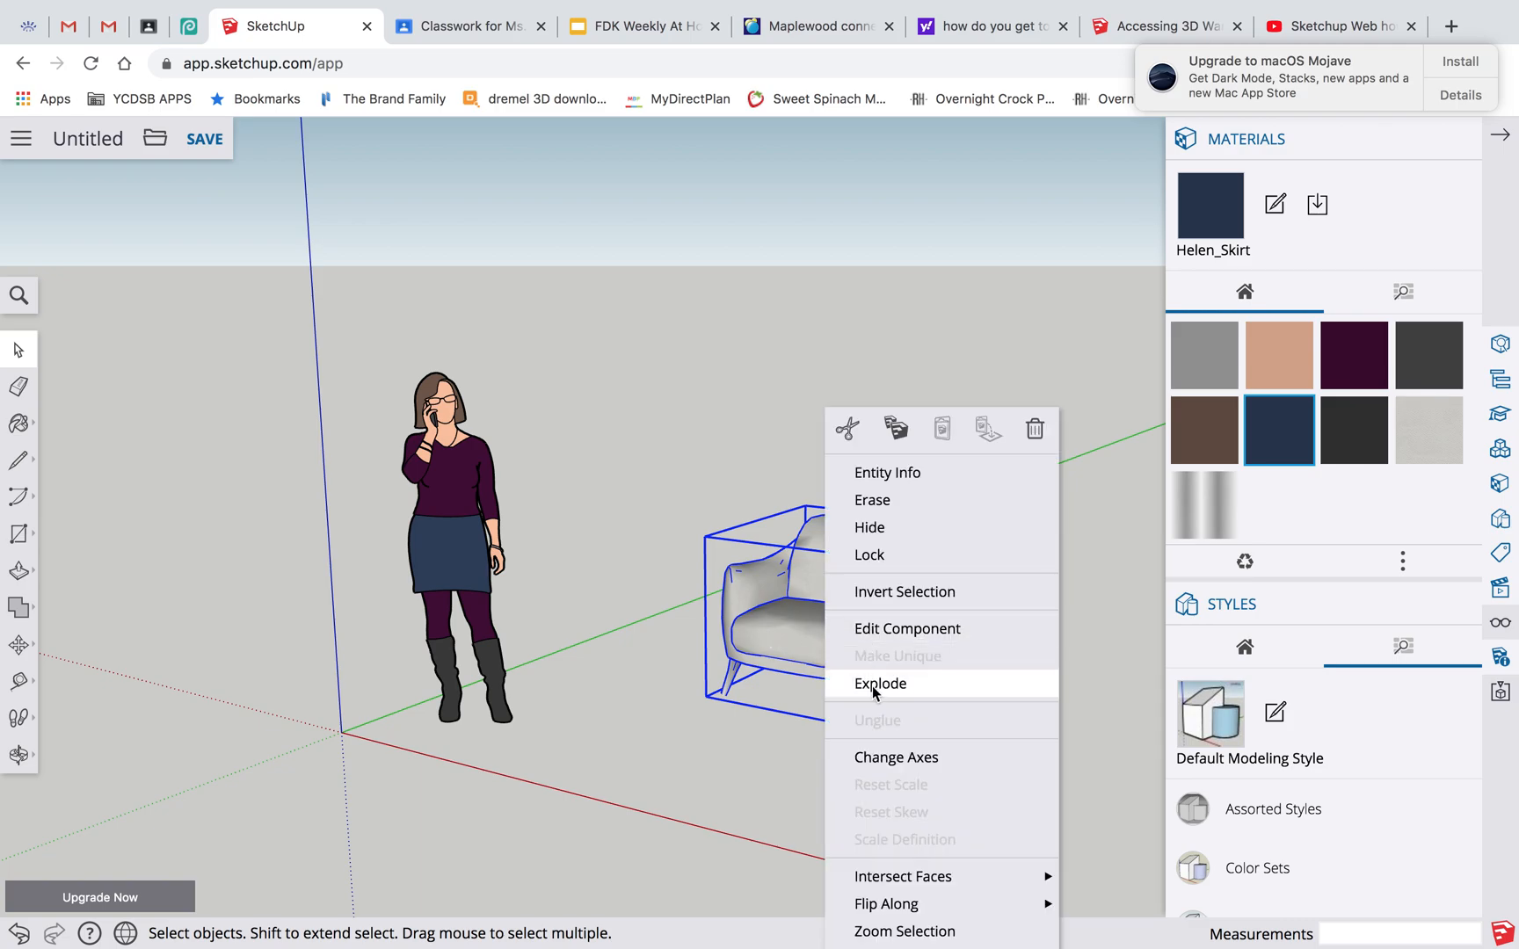
{"action": "left_click", "coordinate": [879, 683]}
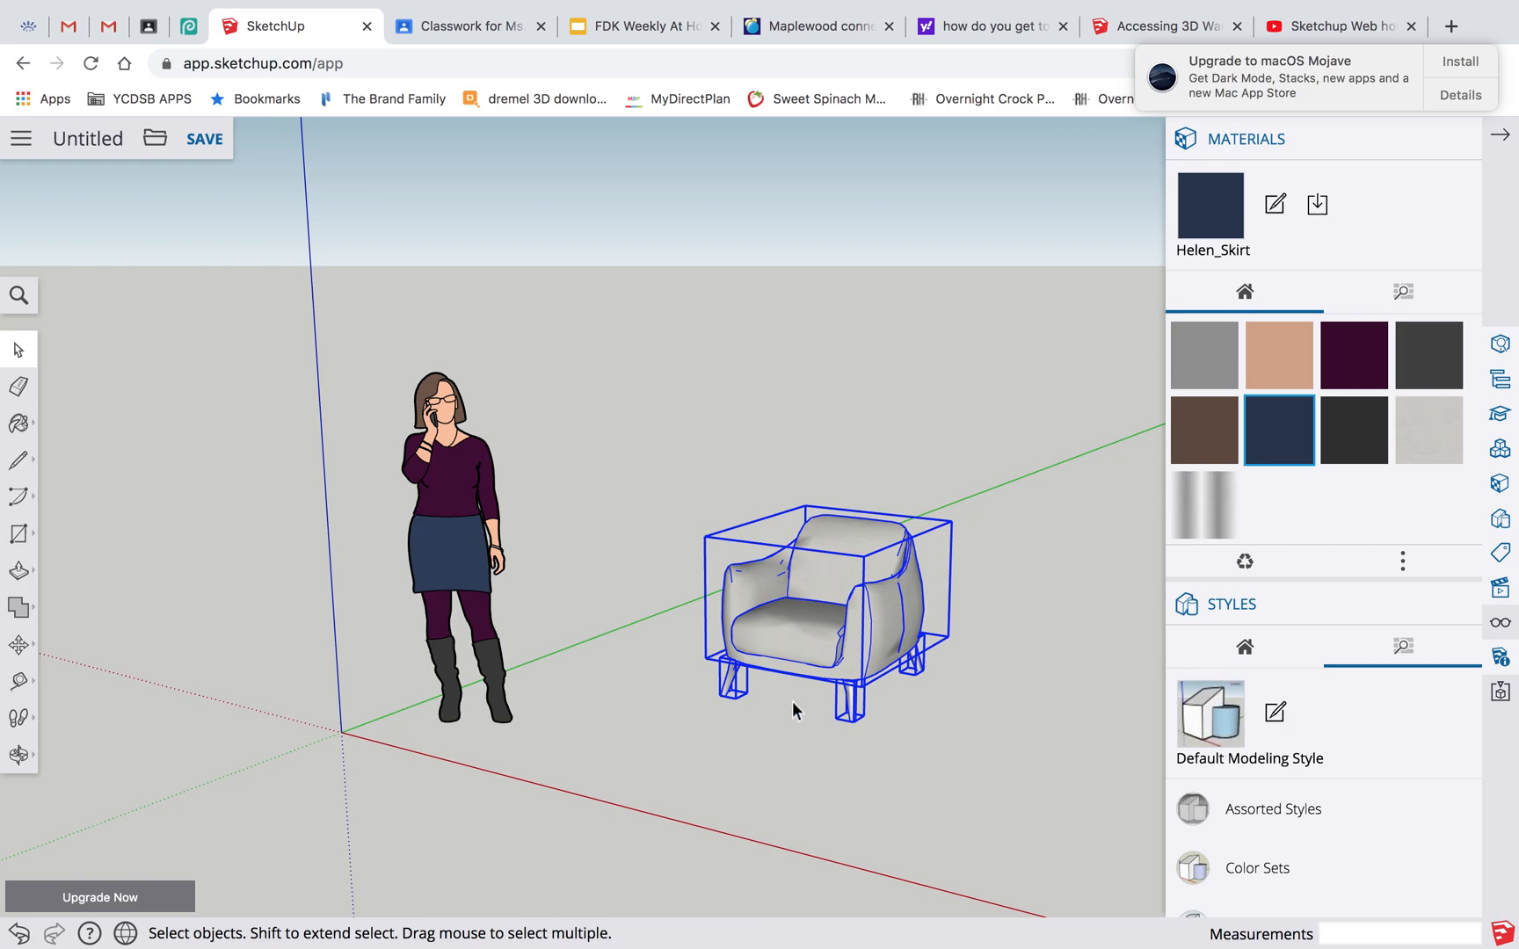
{"action": "right_click", "coordinate": [795, 712]}
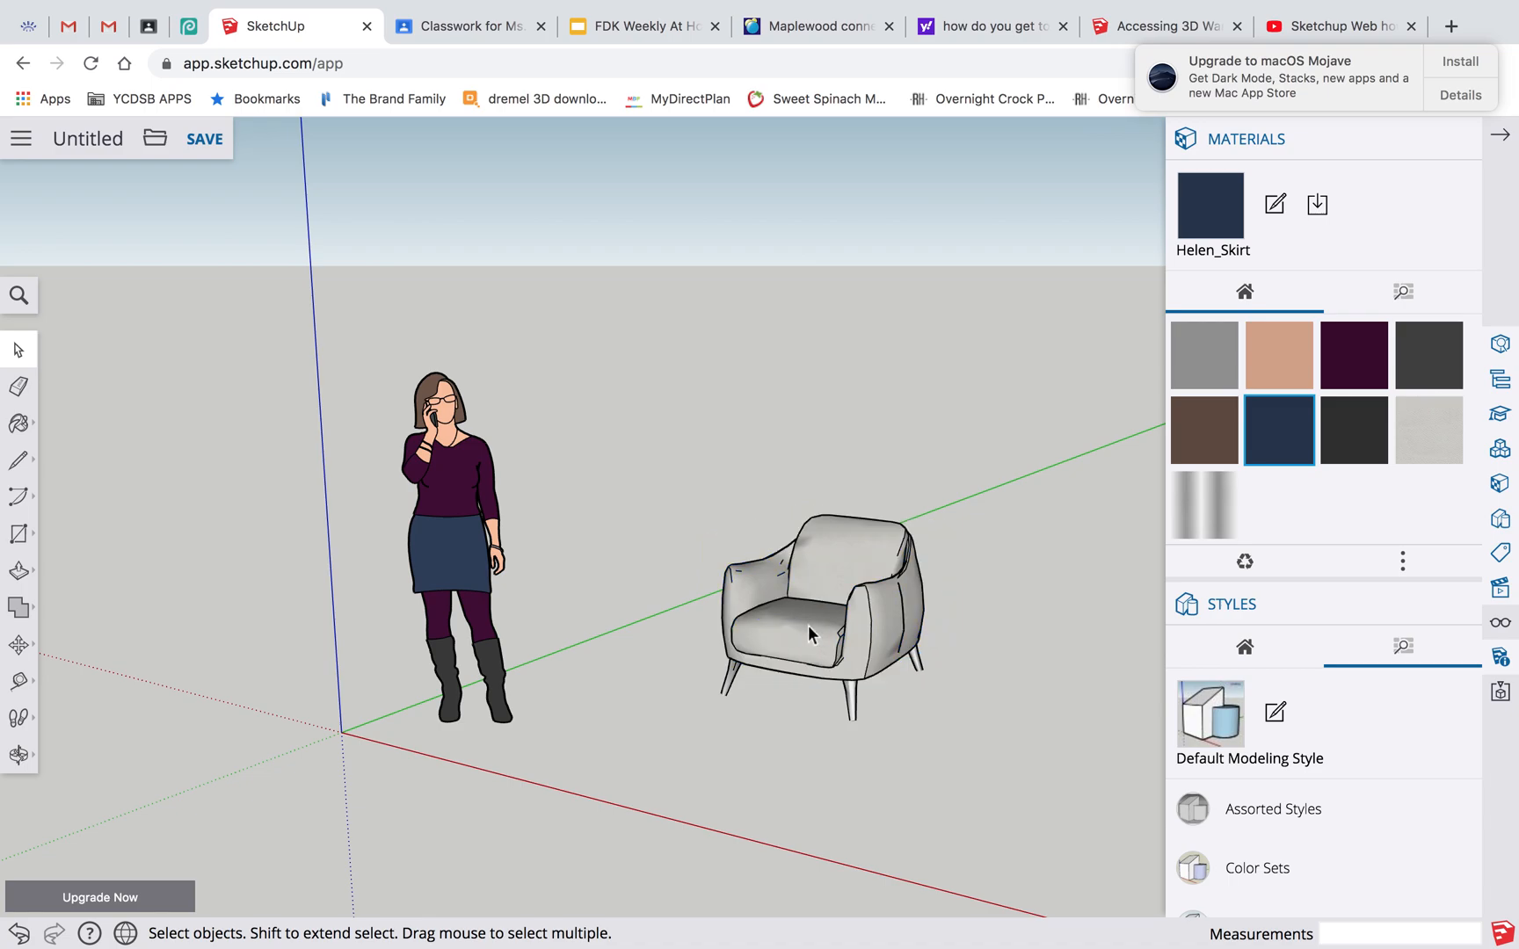
{"action": "left_click", "coordinate": [814, 635]}
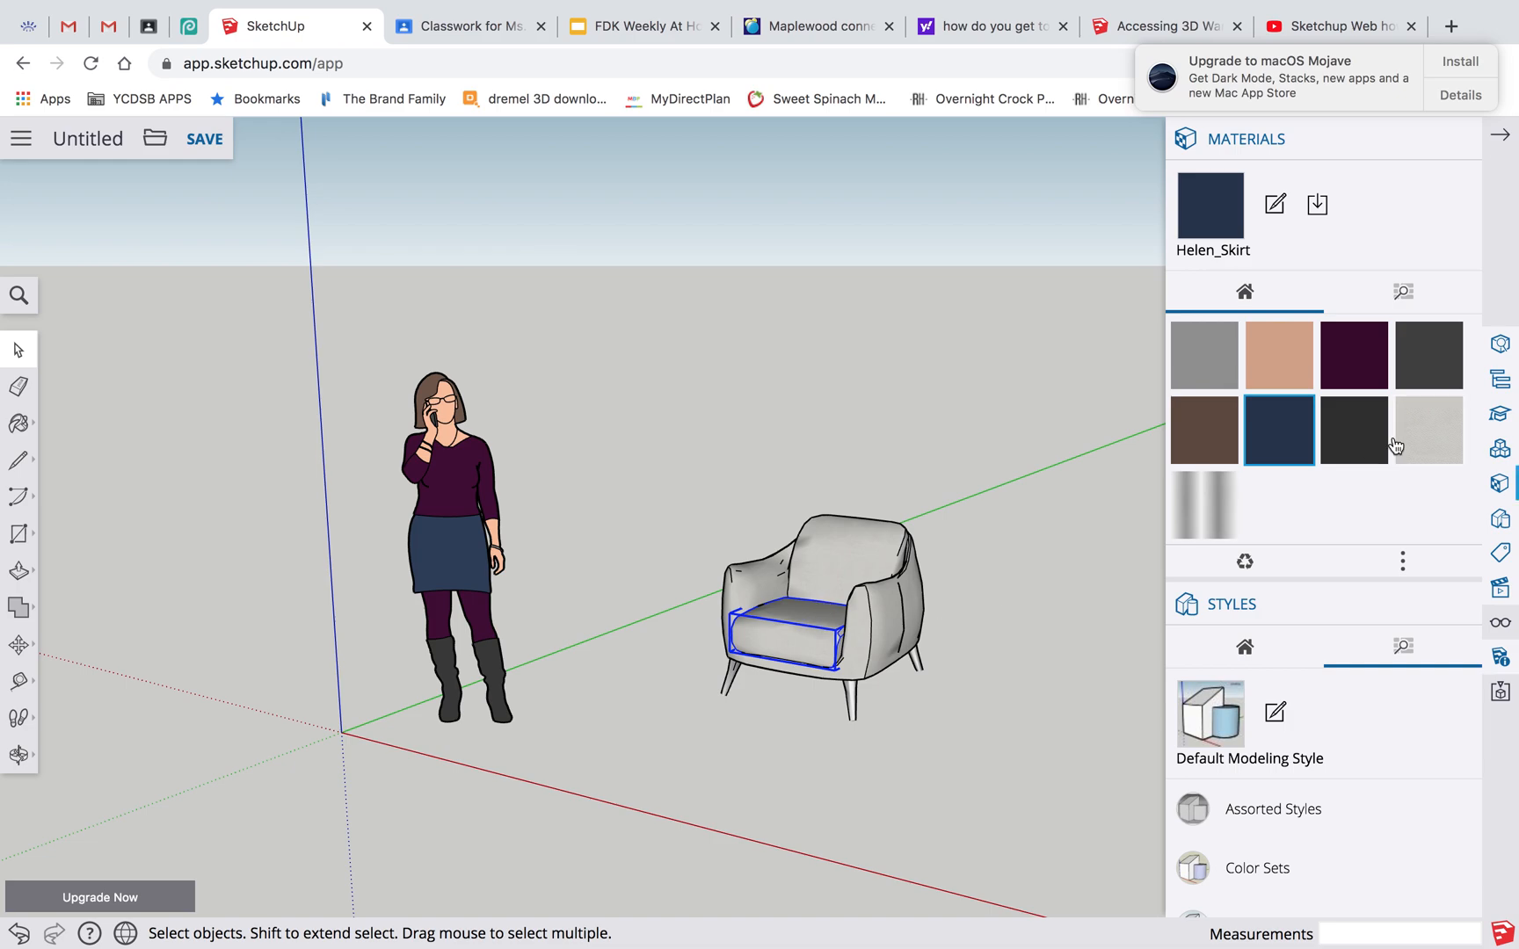
Step: Paint the seat cushion with a dark blue patterned material using the Paint Bucket
{"action": "left_click", "coordinate": [18, 424]}
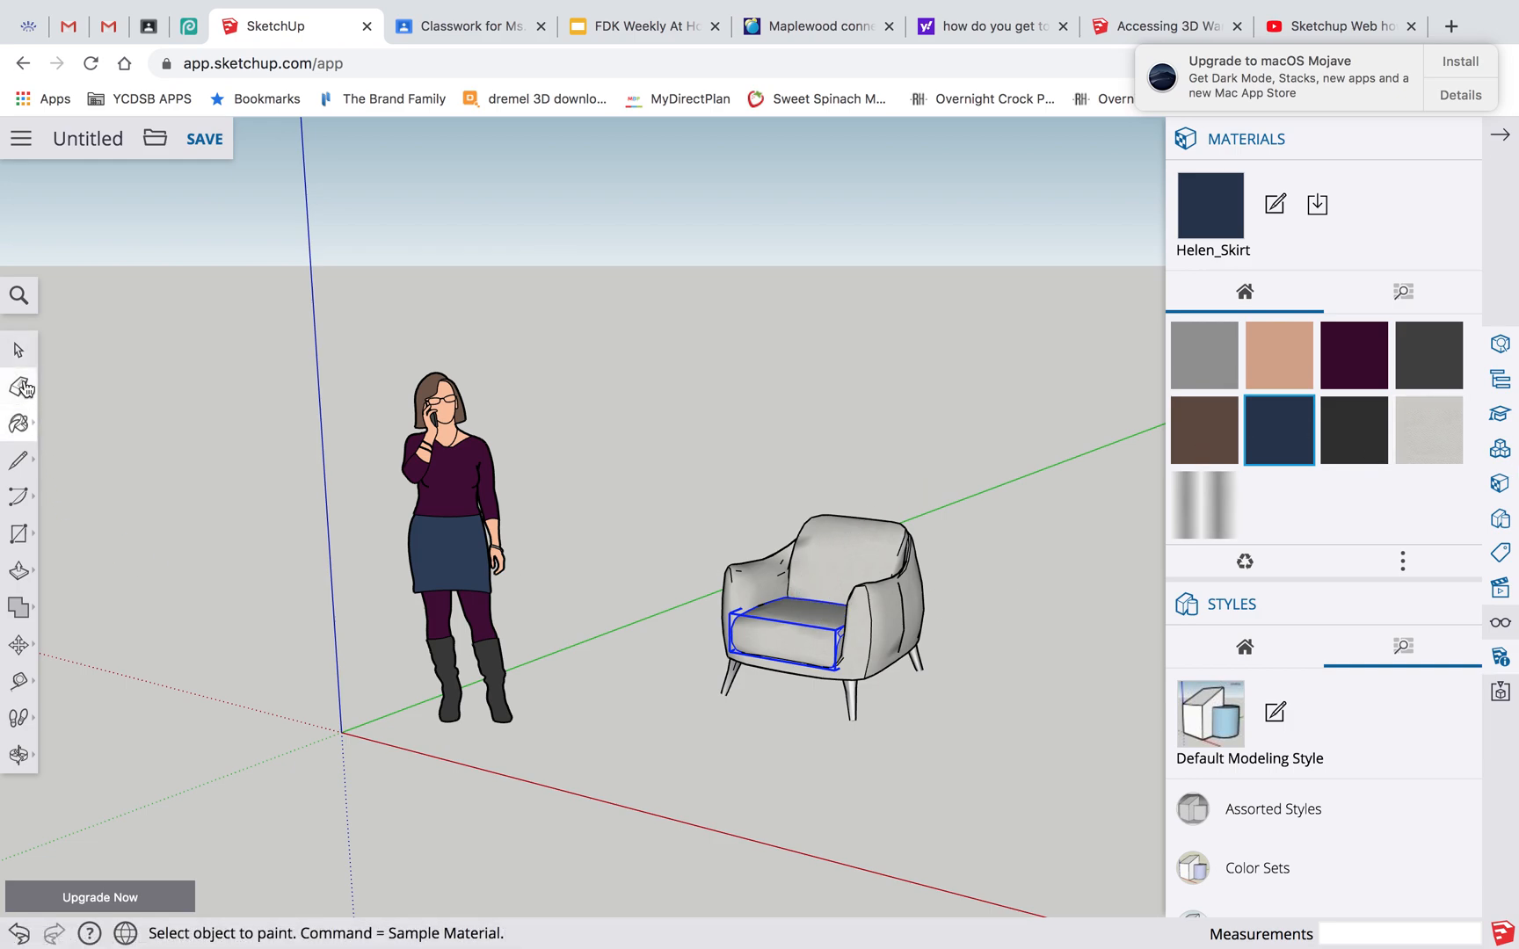
{"action": "right_click", "coordinate": [824, 610]}
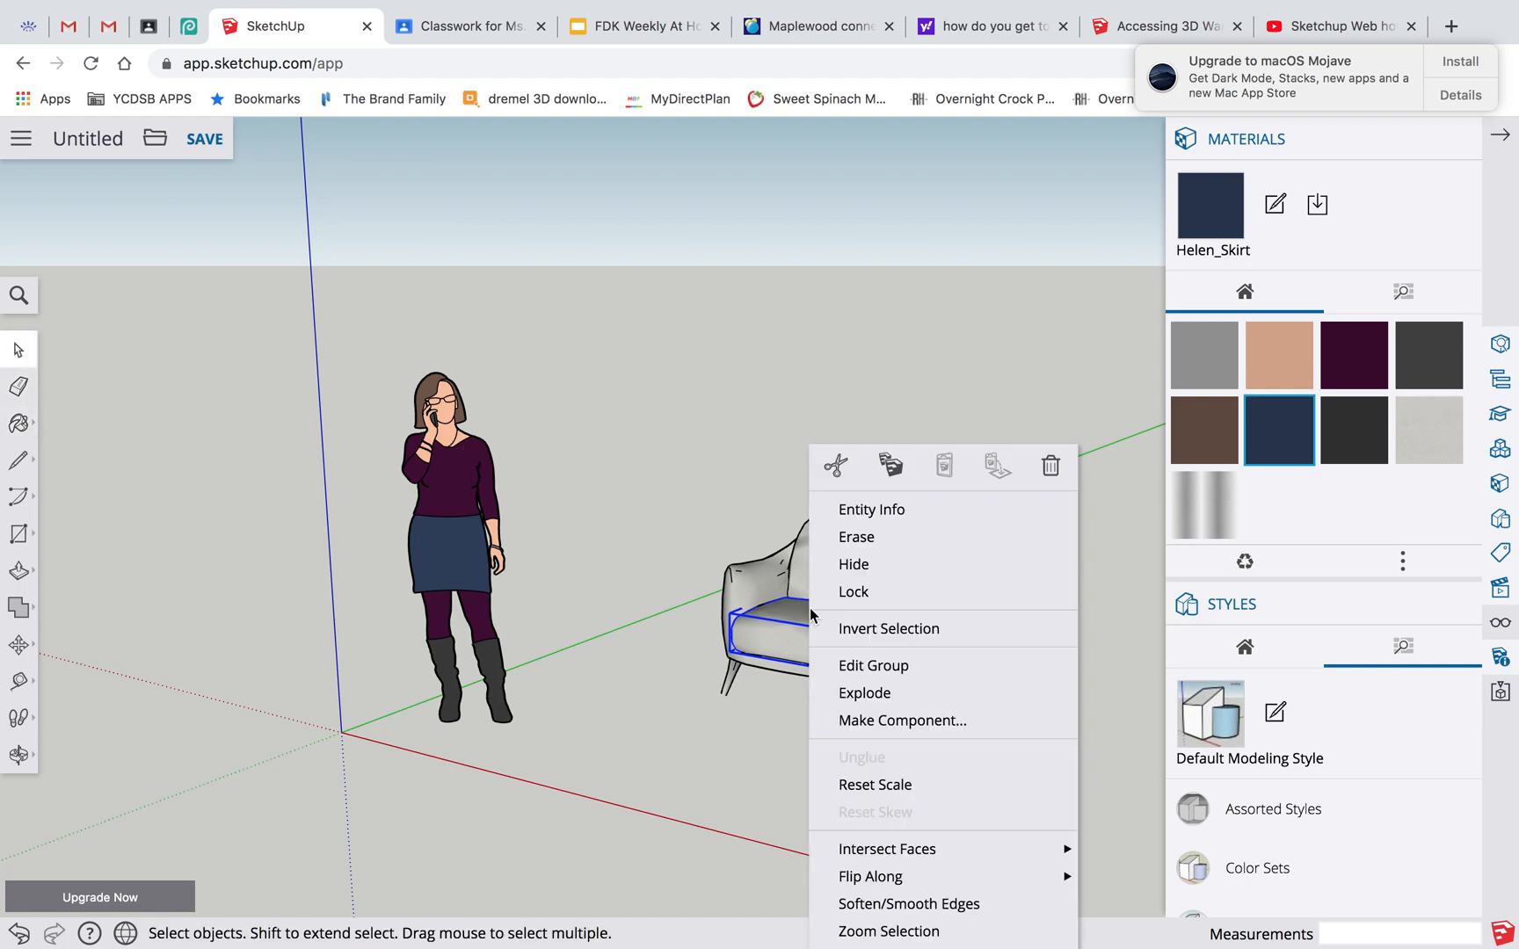
{"action": "left_click", "coordinate": [818, 634]}
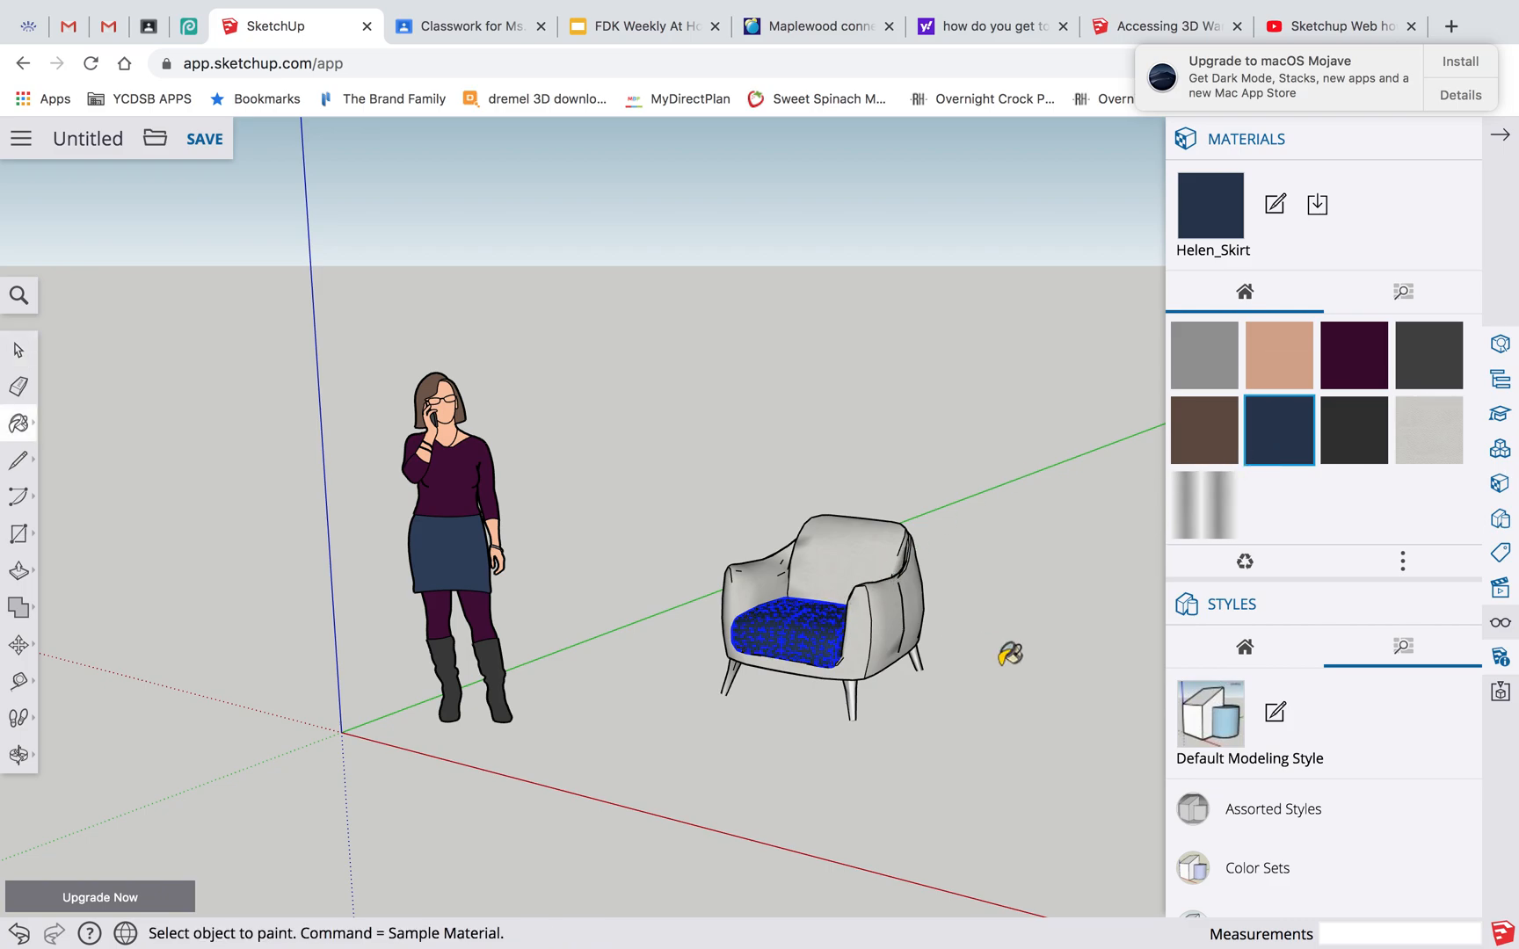
{"action": "mouse_move", "coordinate": [1015, 492]}
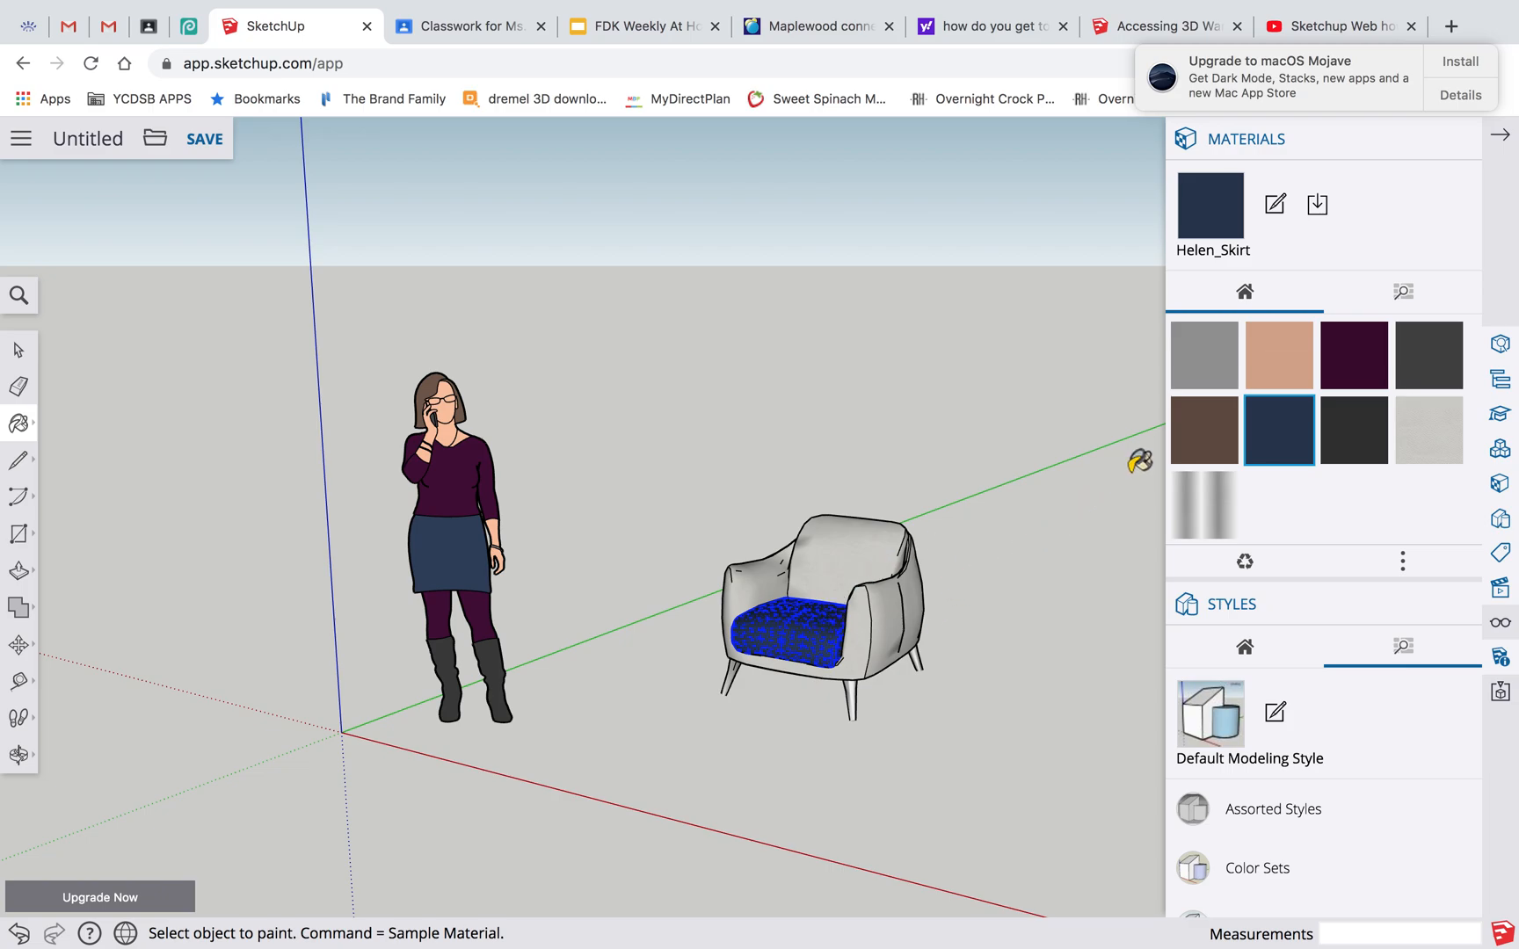
{"action": "mouse_move", "coordinate": [1010, 806]}
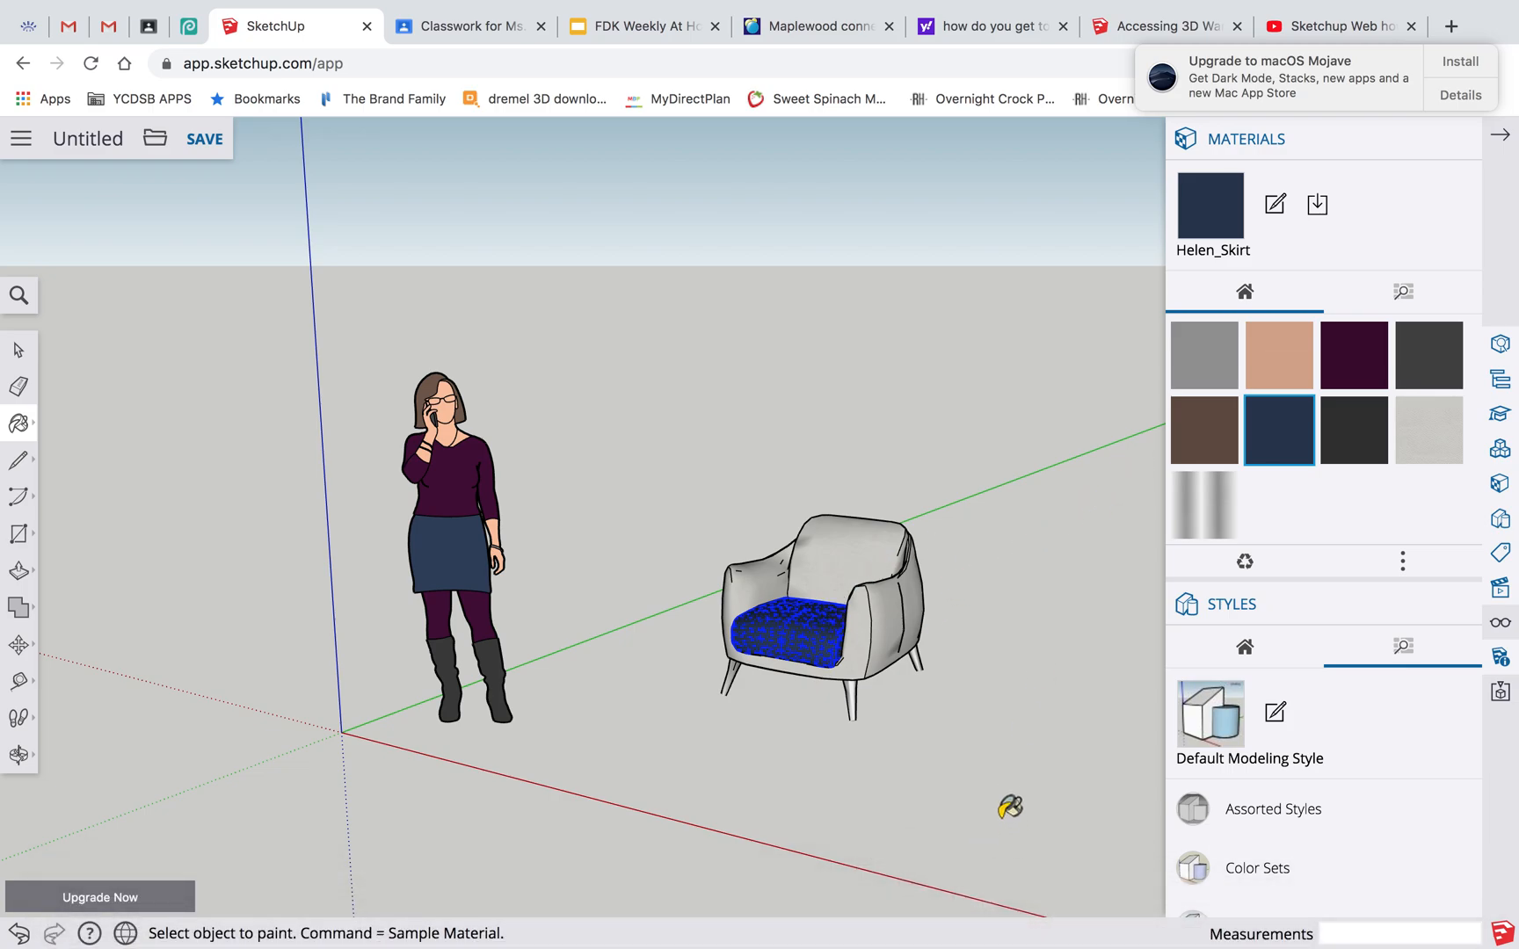